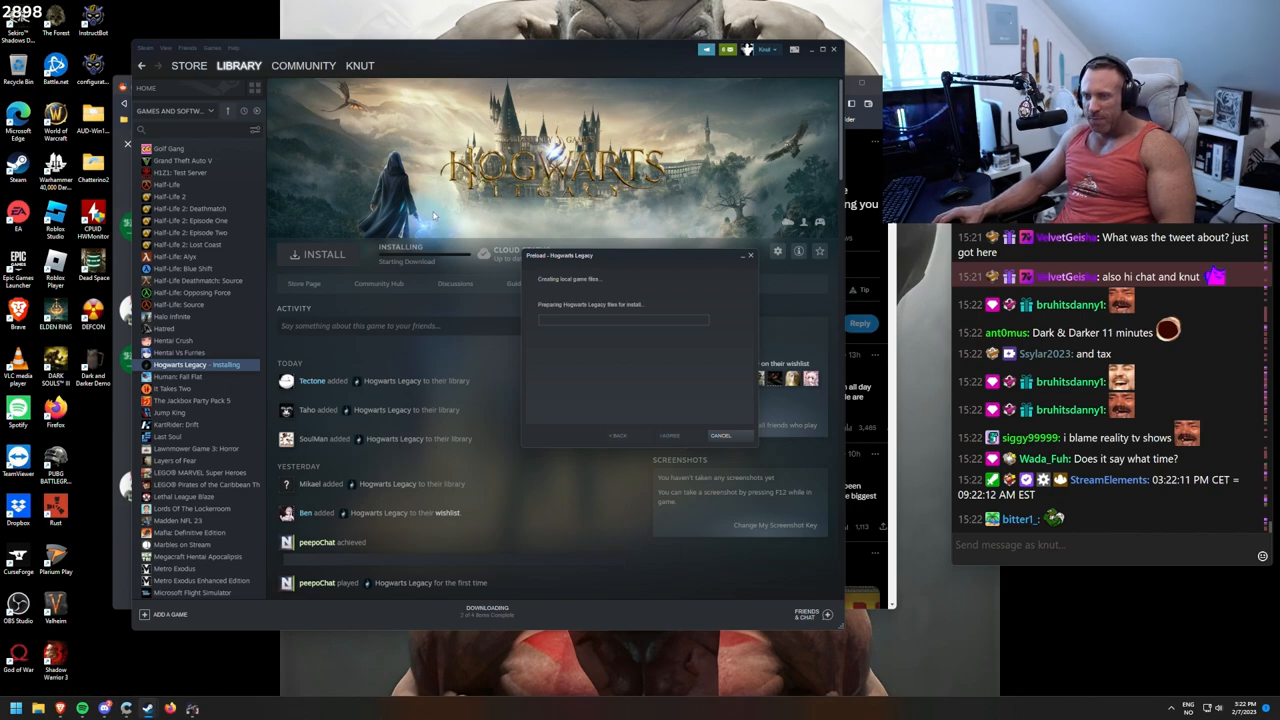
Step: Confirm the Hogwarts Legacy install and look through the friends' activity feed while it preloads
{"action": "left_click", "coordinate": [668, 436]}
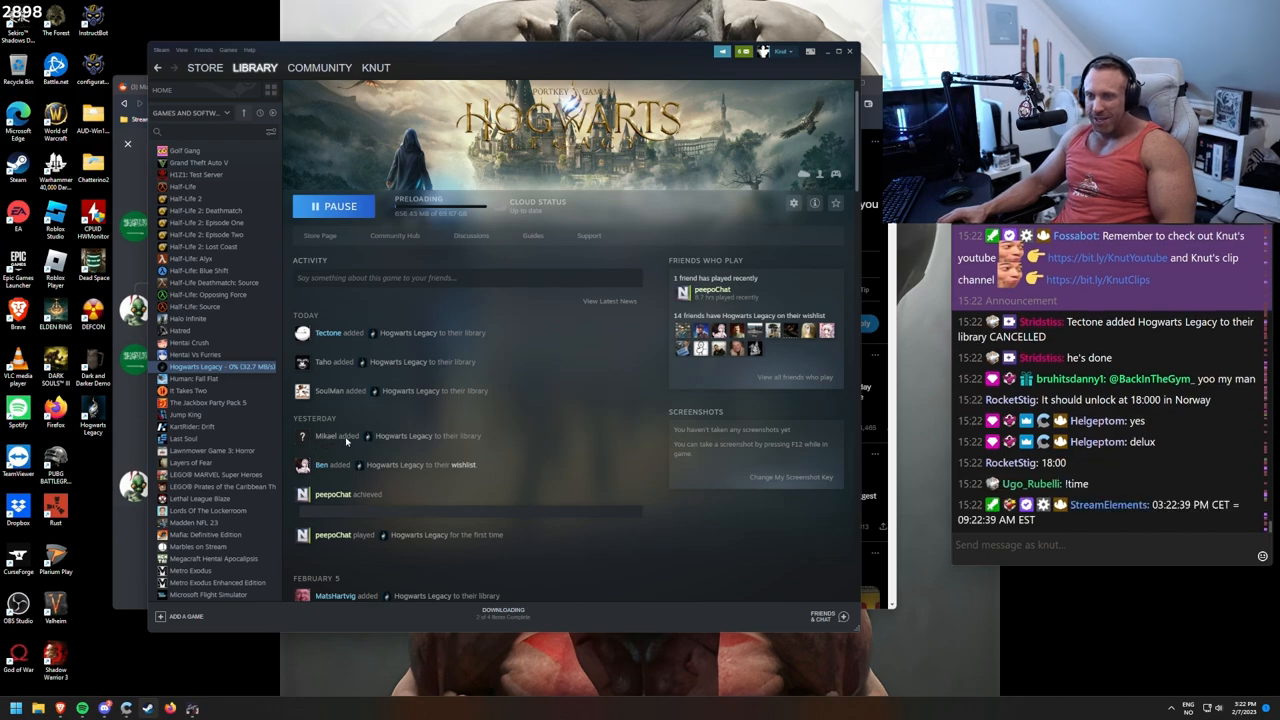
{"action": "scroll", "scroll_direction": "down", "scroll_amount": 3}
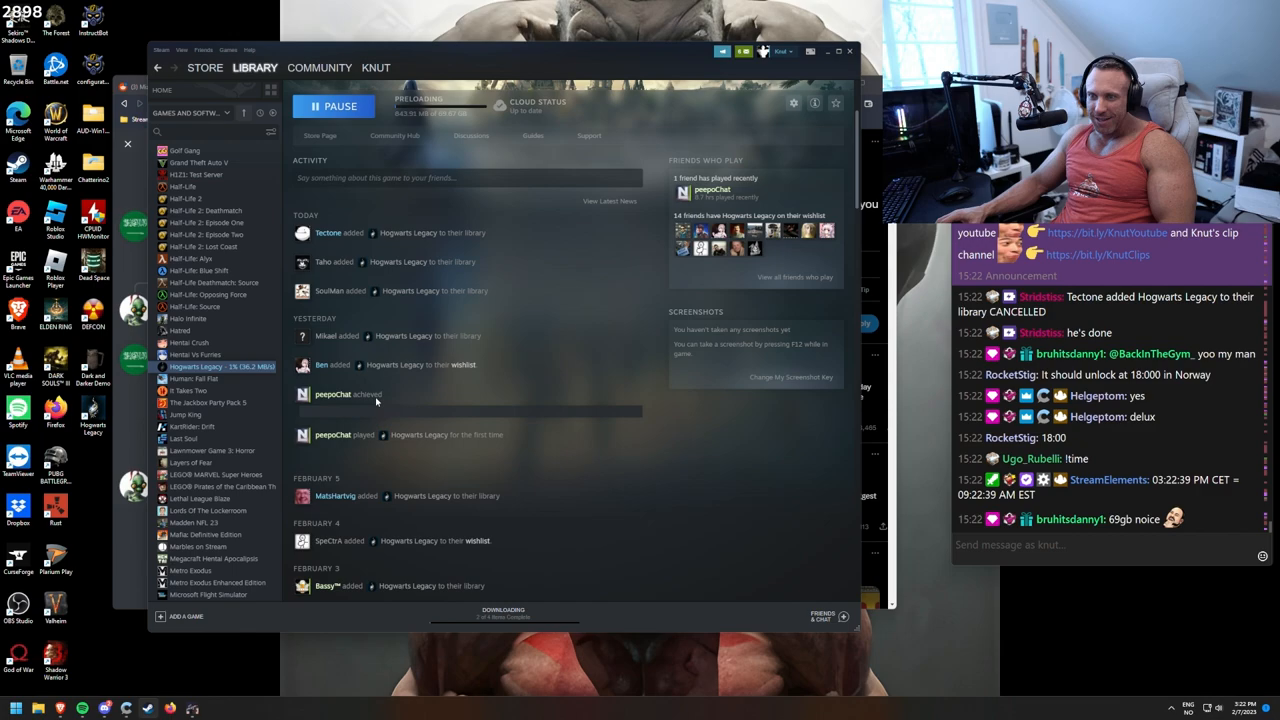
{"action": "scroll", "scroll_direction": "down", "scroll_amount": 3}
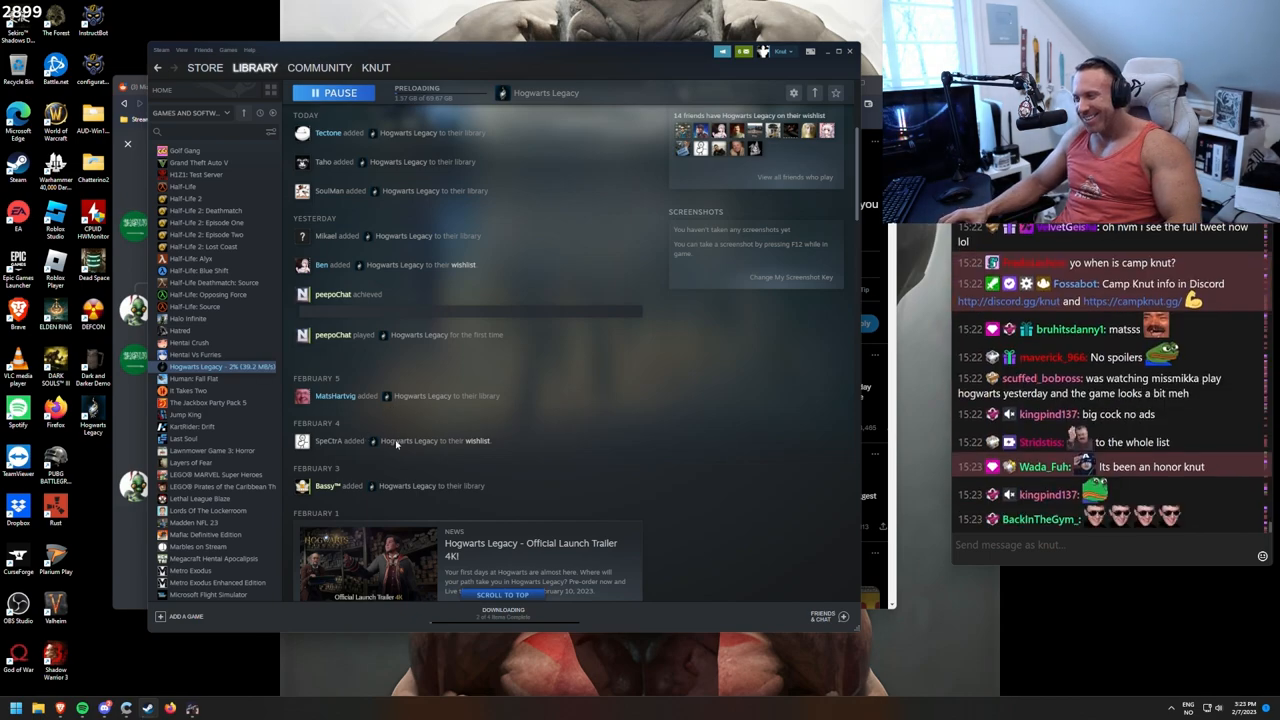
{"action": "mouse_move", "coordinate": [468, 412]}
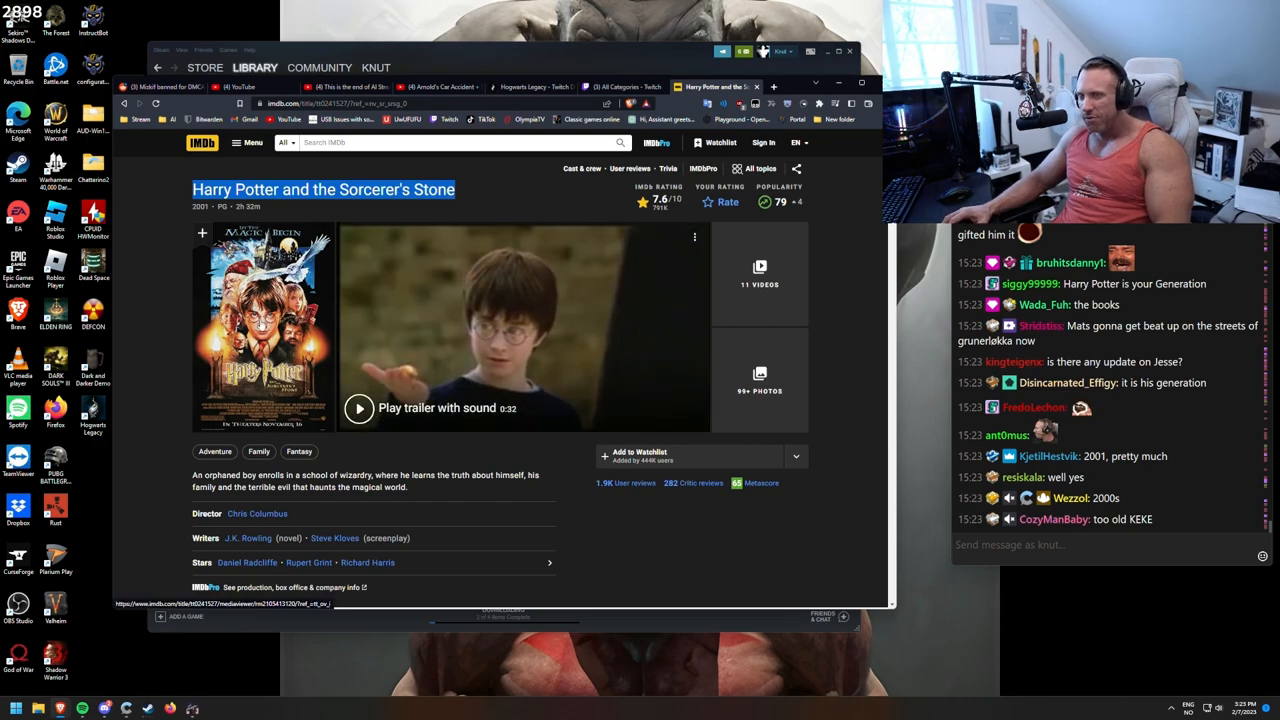
{"action": "scroll", "scroll_direction": "down", "scroll_amount": 3}
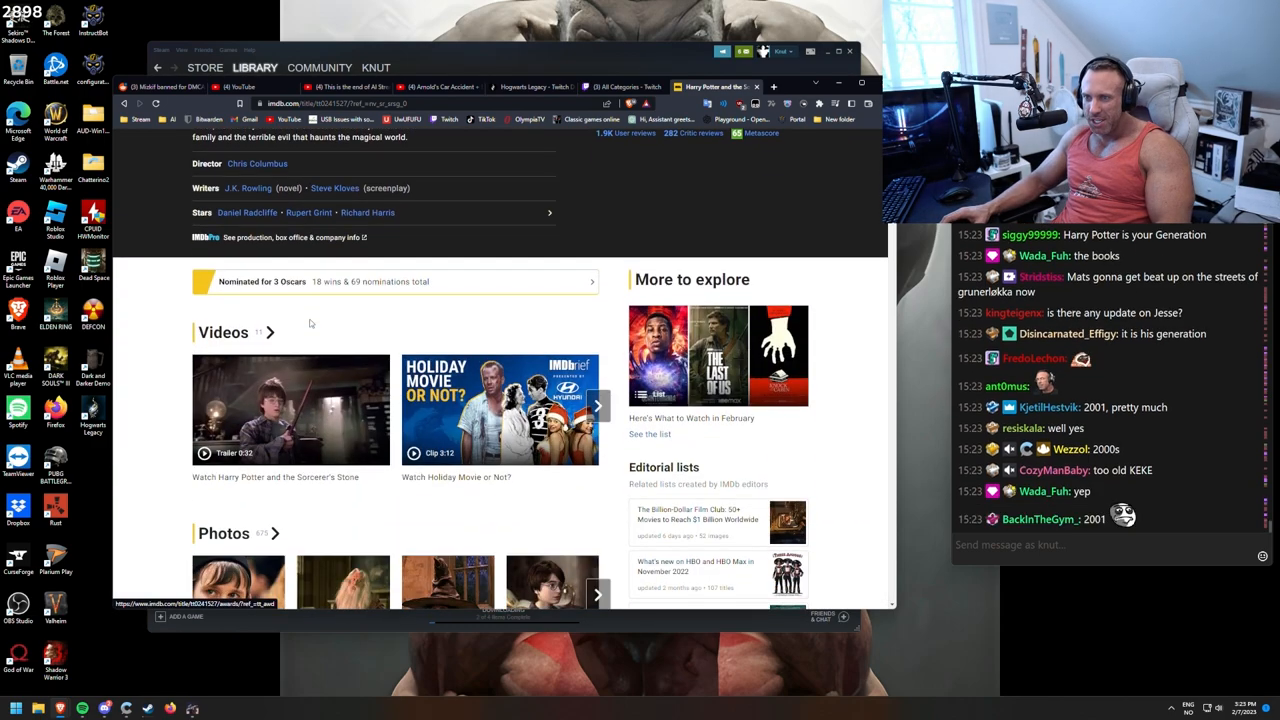
{"action": "scroll", "scroll_direction": "up", "scroll_amount": 3}
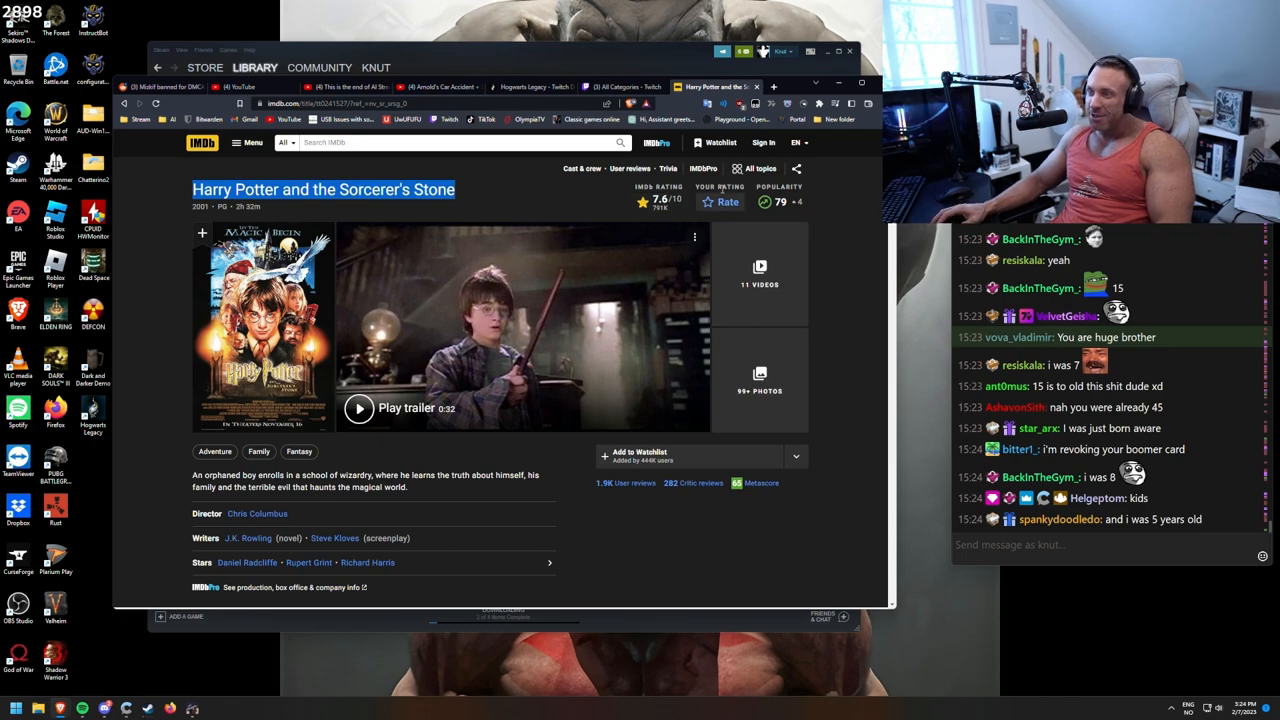
{"action": "mouse_move", "coordinate": [716, 88]}
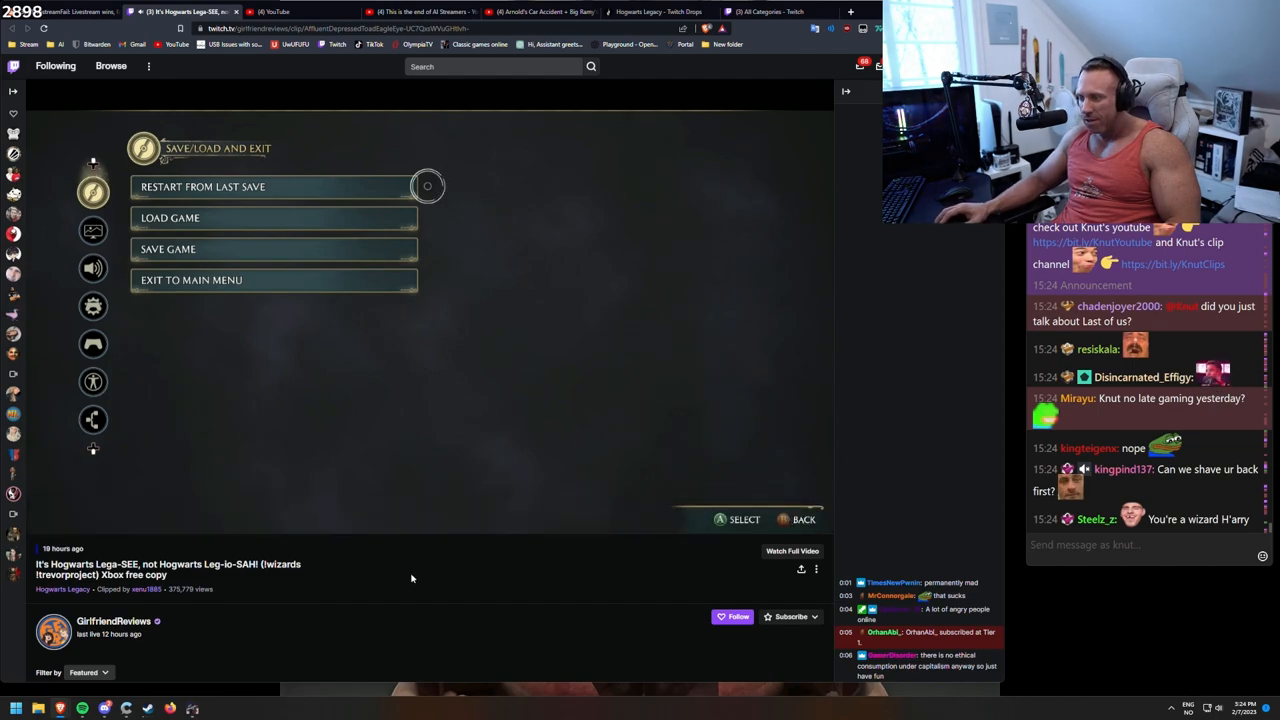
{"action": "mouse_move", "coordinate": [300, 578]}
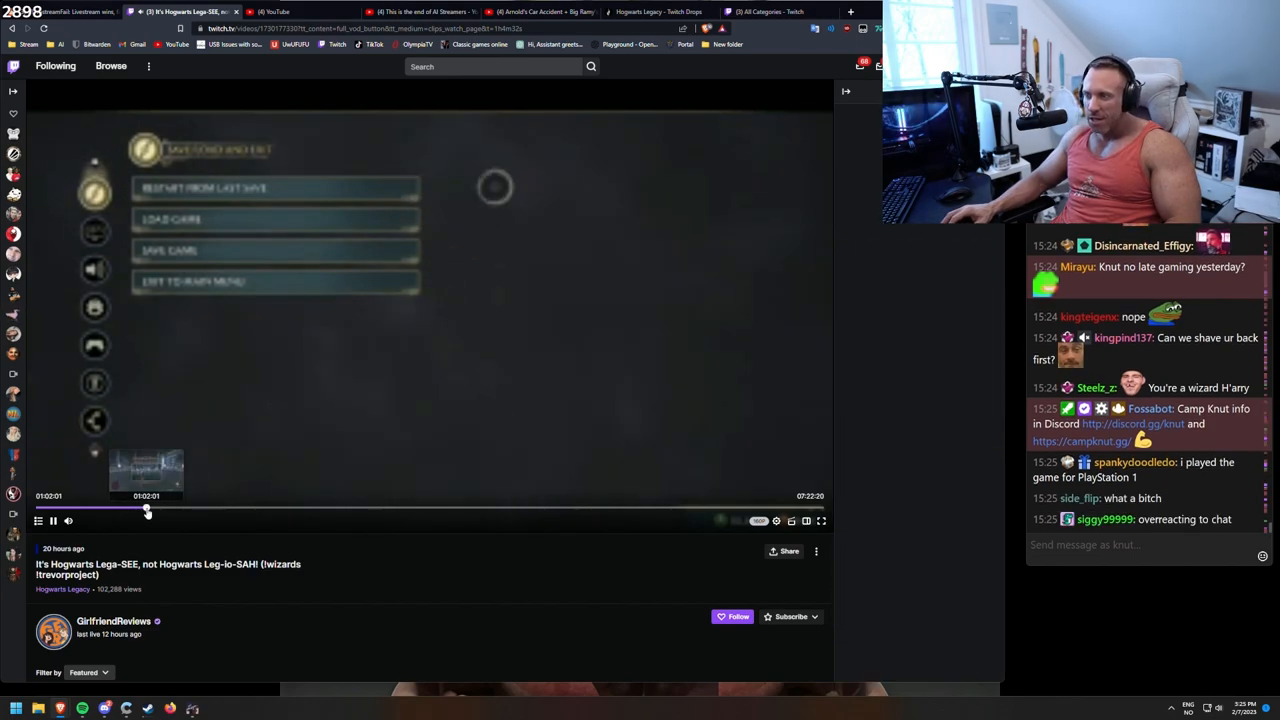
Step: Seek the GirlfriendReviews Hogwarts Legacy VOD to about 1:02:01 with chat replay beside it
{"action": "left_click", "coordinate": [52, 520]}
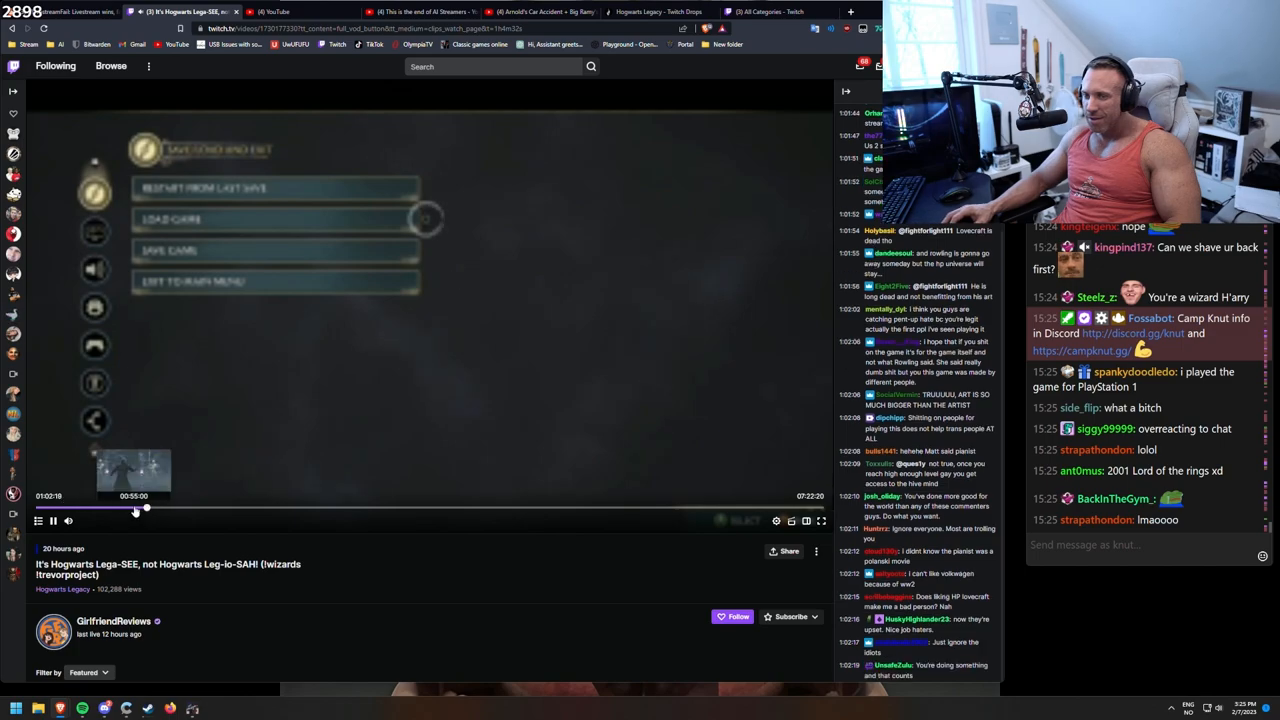
Step: Jump the VOD back near its start and keep watching the gameplay footage
{"action": "left_click", "coordinate": [136, 510]}
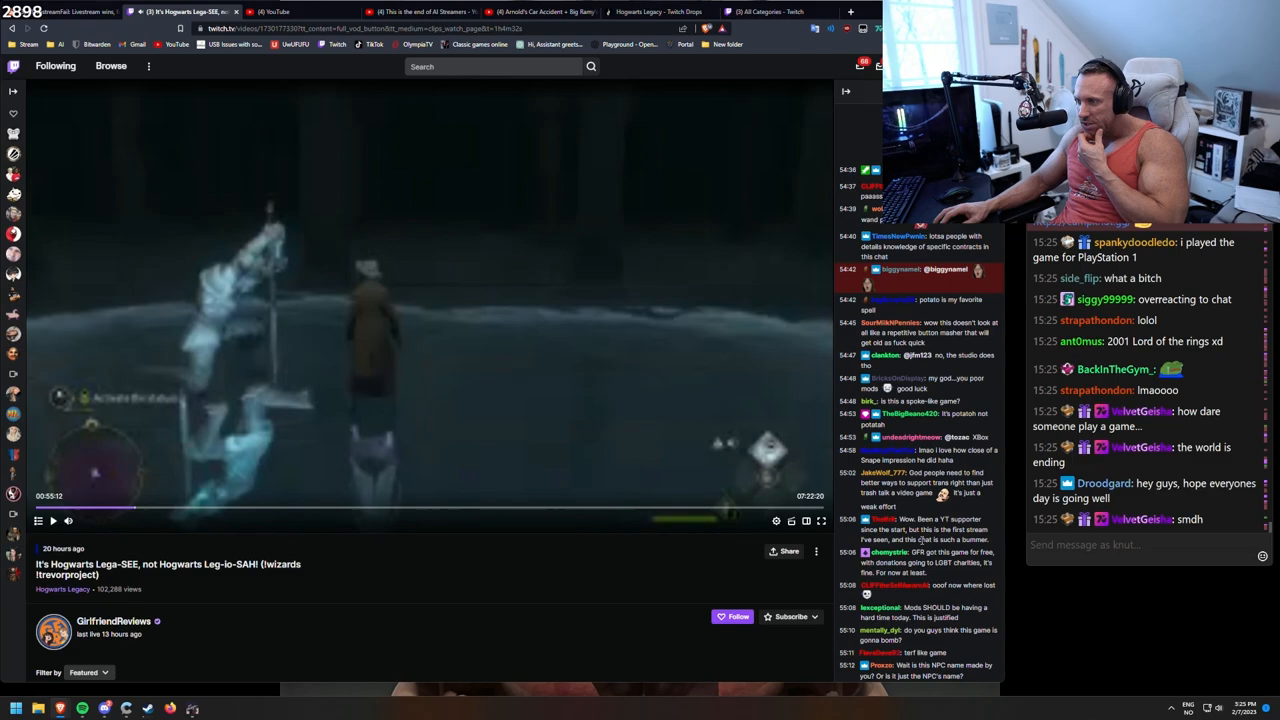
{"action": "scroll", "scroll_direction": "down", "scroll_amount": 3}
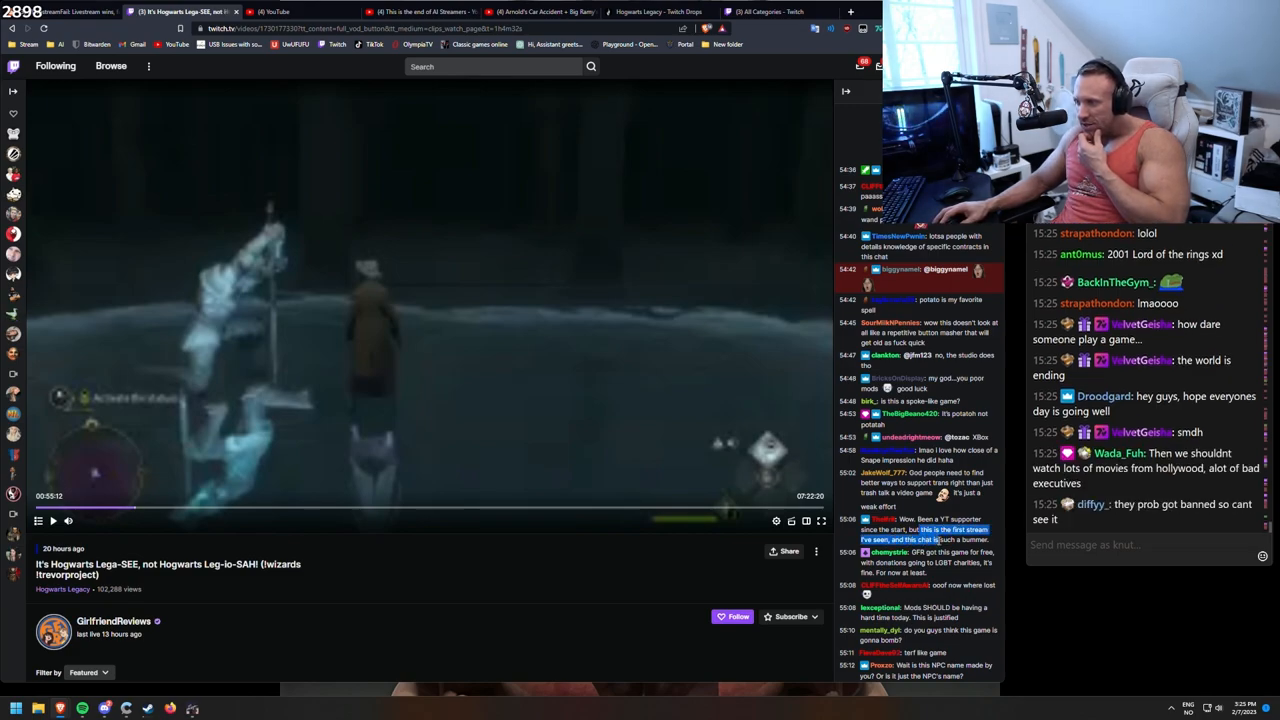
{"action": "scroll", "scroll_direction": "down", "scroll_amount": 3}
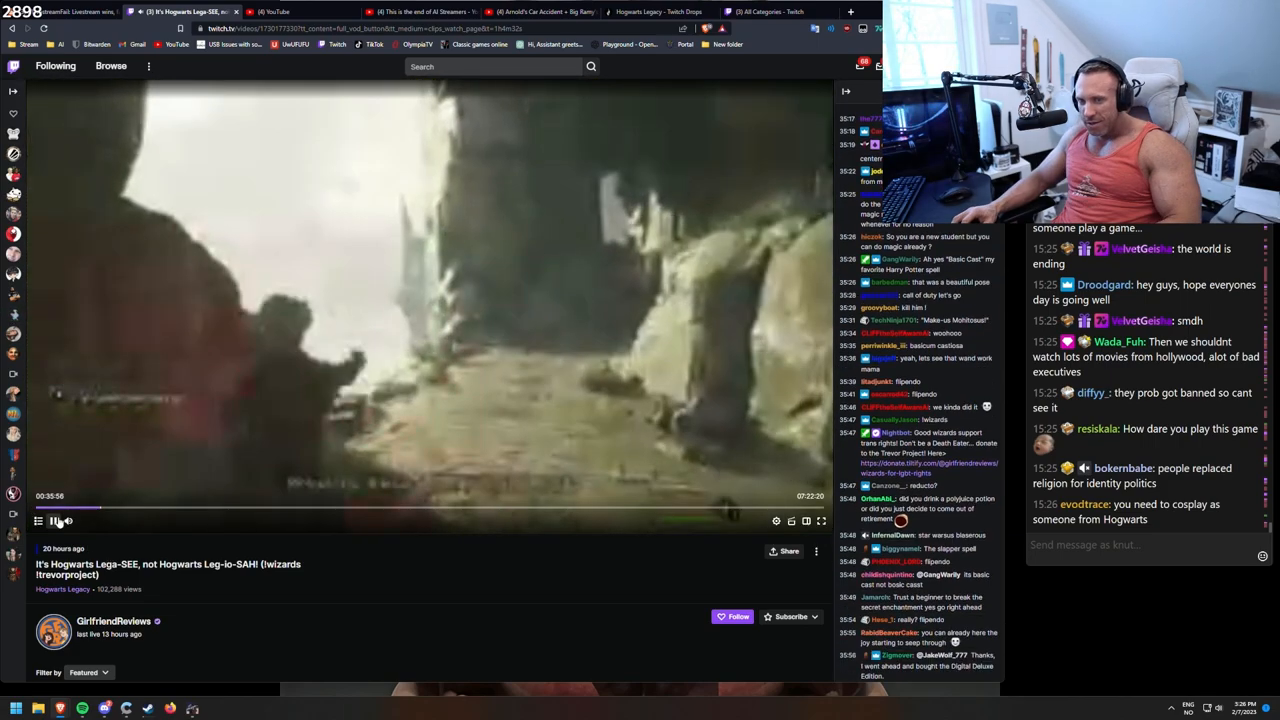
{"action": "left_click", "coordinate": [52, 520]}
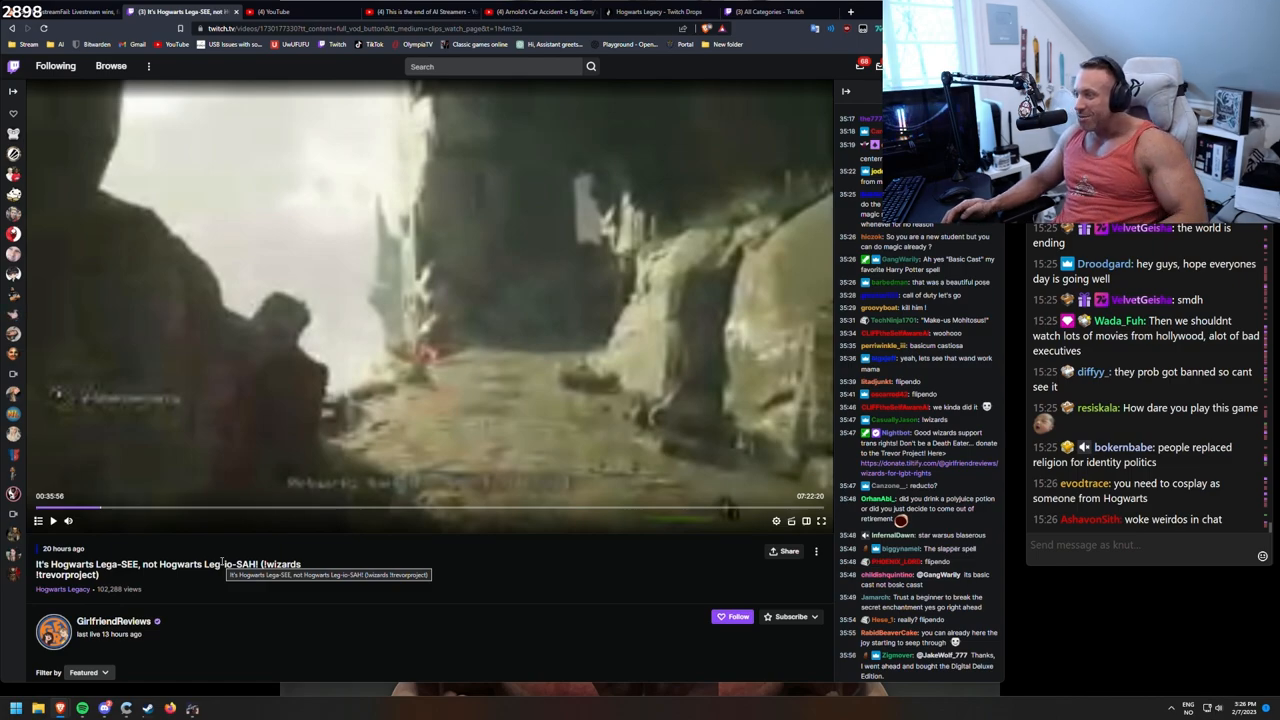
{"action": "mouse_move", "coordinate": [210, 548]}
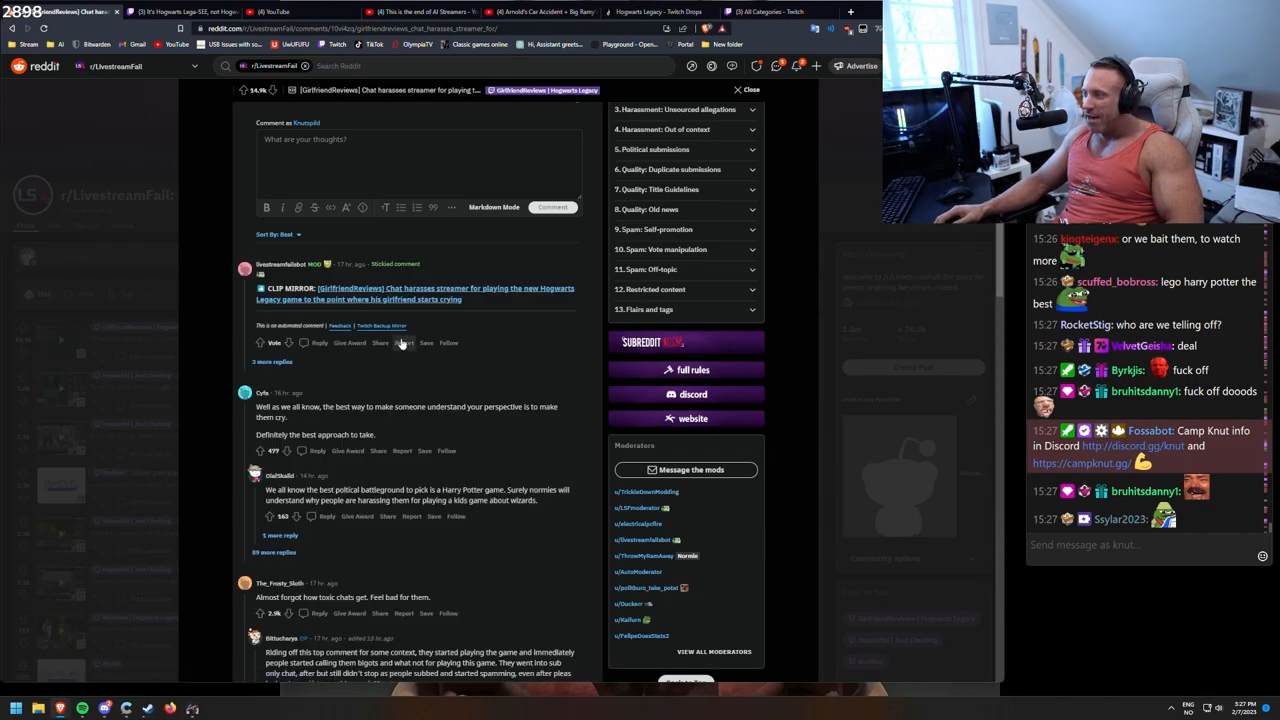
{"action": "scroll", "scroll_direction": "down", "scroll_amount": 3}
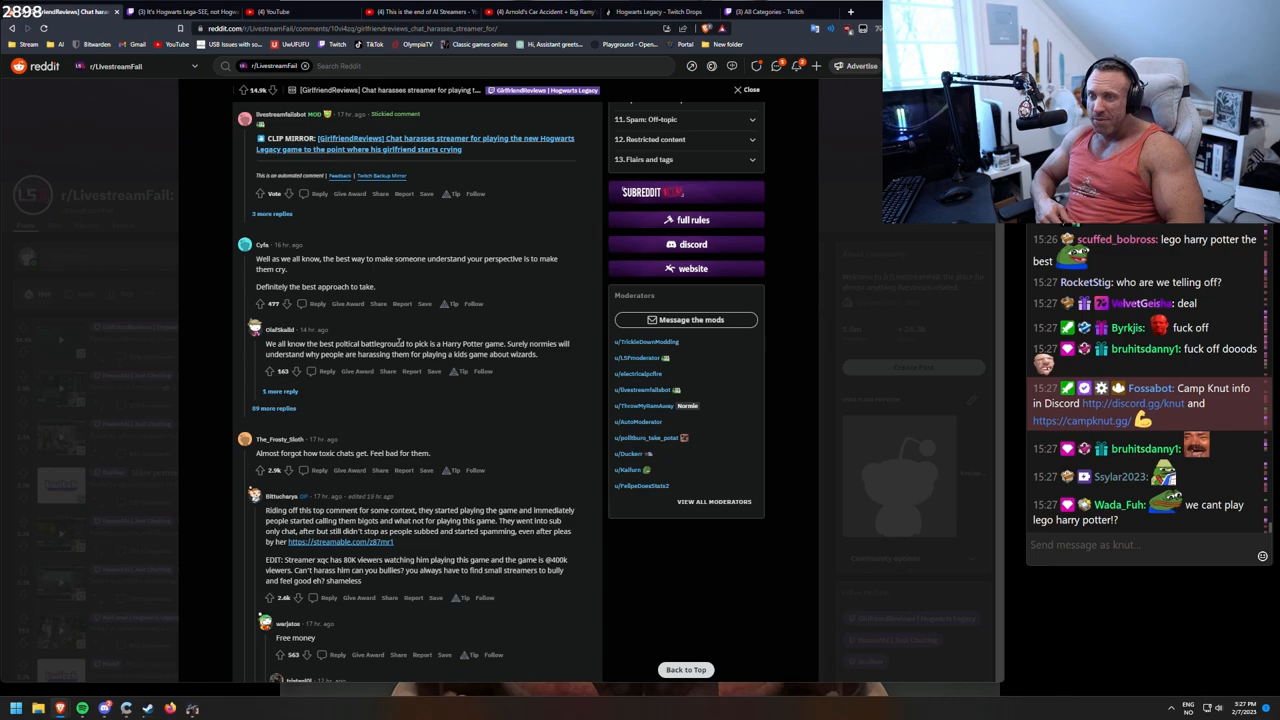
{"action": "mouse_move", "coordinate": [264, 328]}
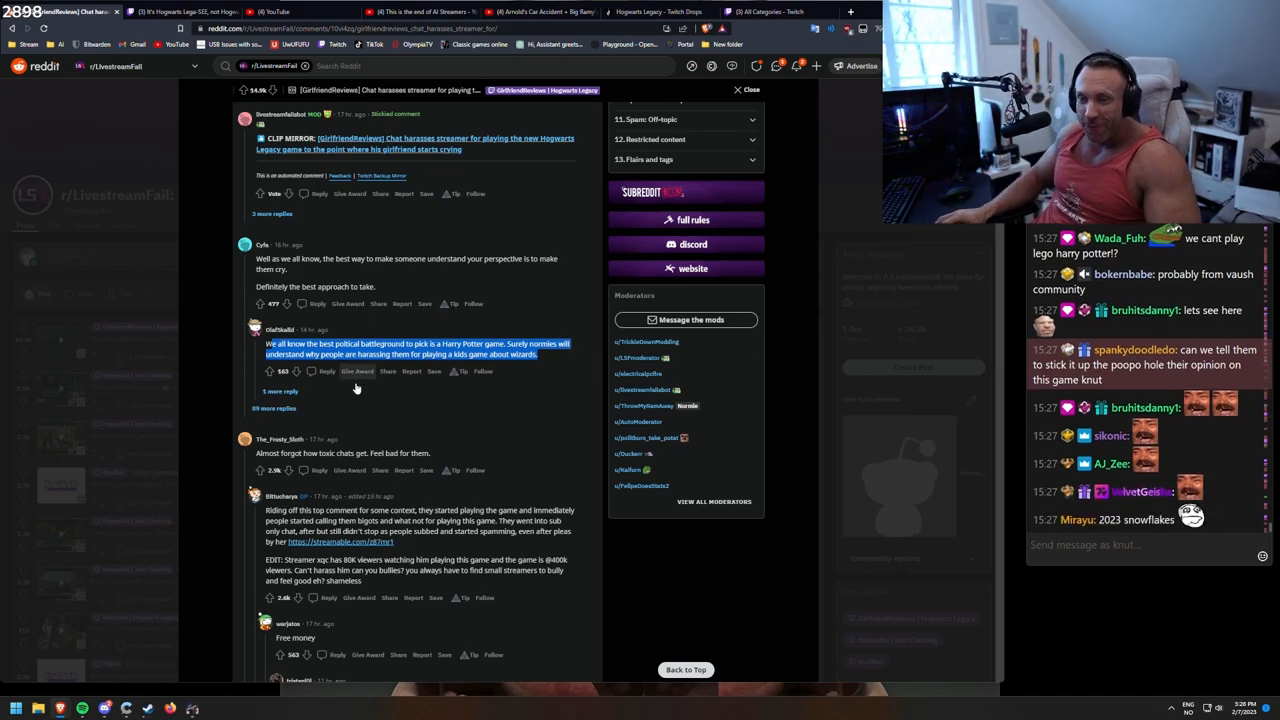
{"action": "scroll", "scroll_direction": "down", "scroll_amount": 3}
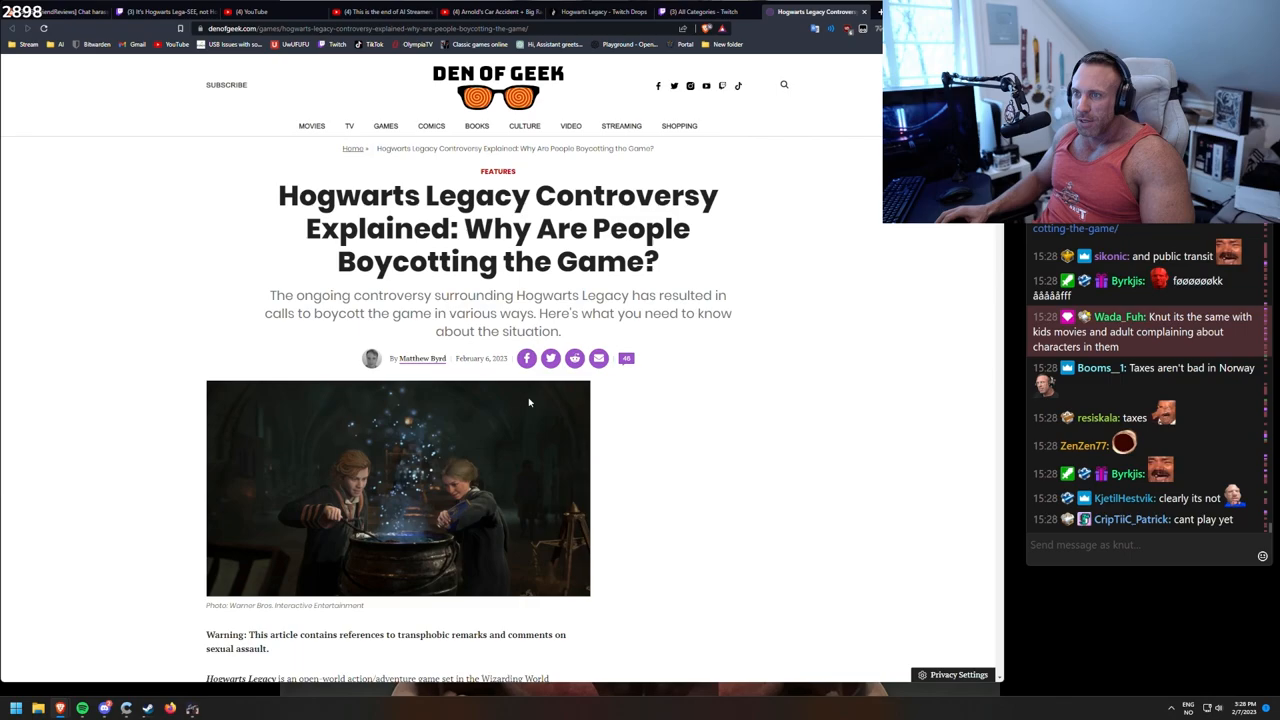
Step: Skim the 'Why Are People Boycotting the Game?' explainer and return to its introduction
{"action": "left_click_drag", "start_coordinate": [464, 228], "coordinate": [470, 262]}
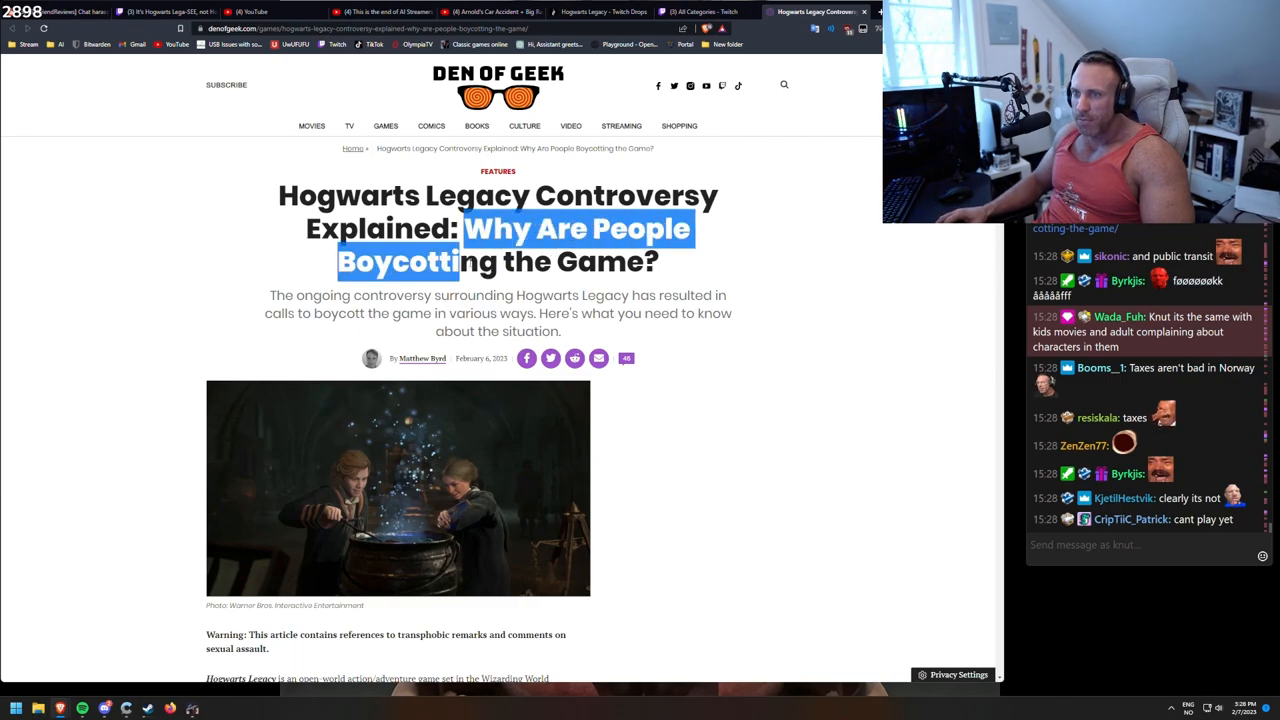
{"action": "scroll", "scroll_direction": "down", "scroll_amount": 3}
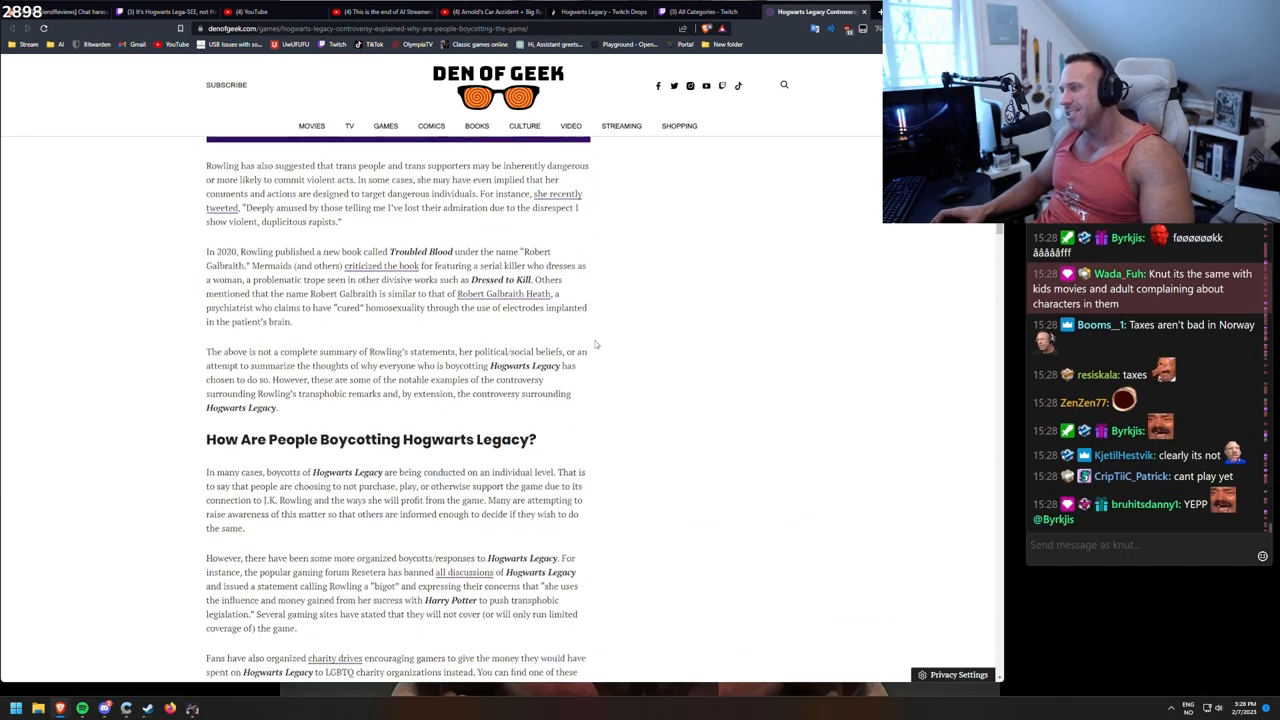
{"action": "scroll", "scroll_direction": "up", "scroll_amount": 3}
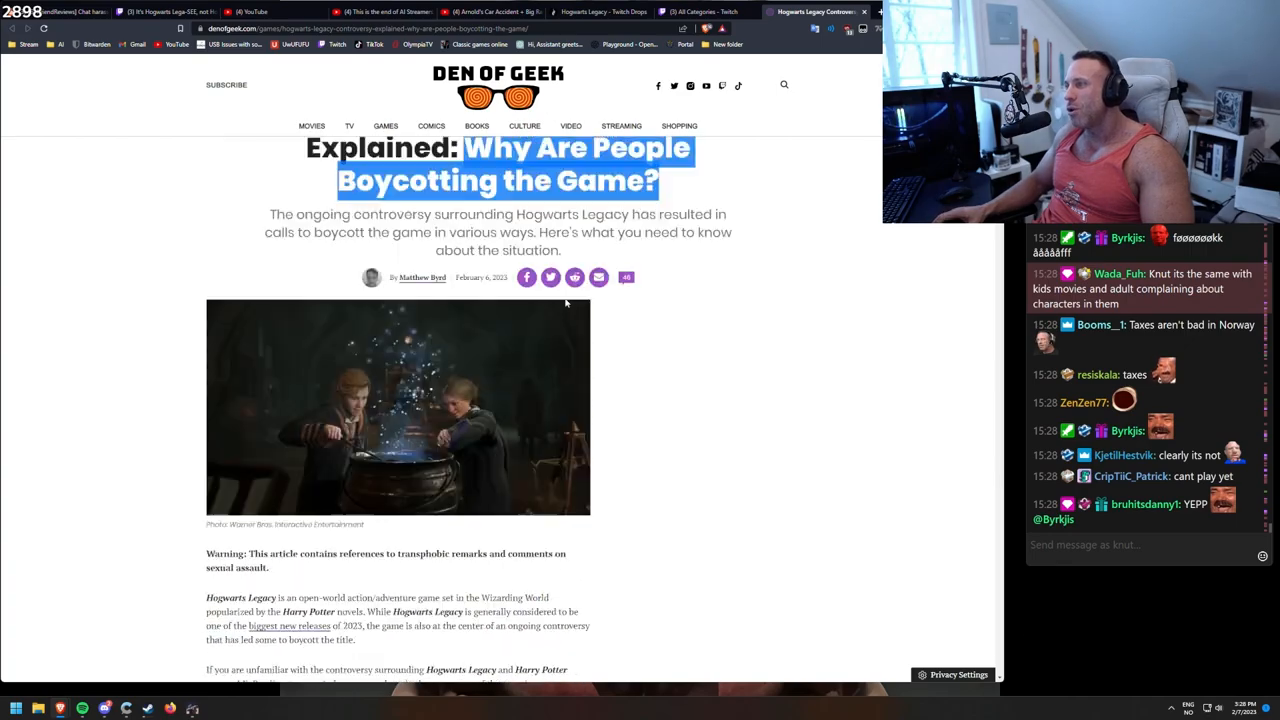
Step: Return to the GirlfriendReviews Hogwarts Legacy VOD and let the cave gameplay play
{"action": "left_click", "coordinate": [760, 12]}
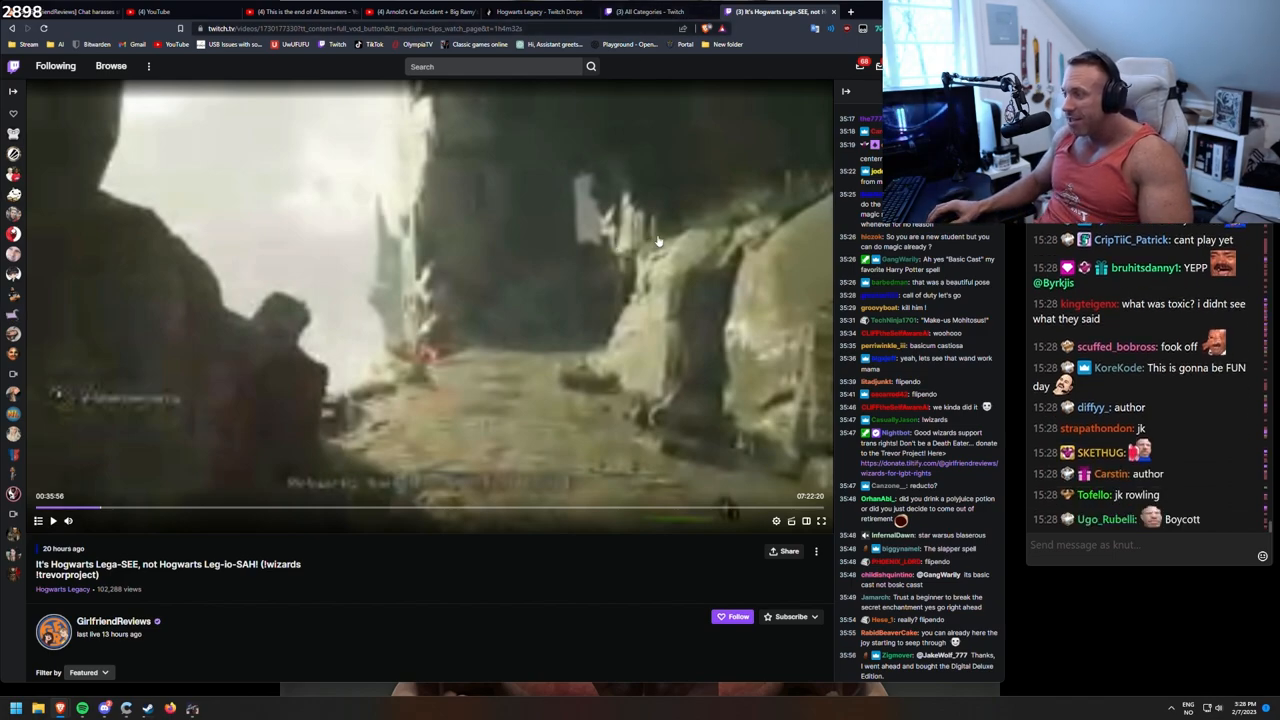
{"action": "mouse_move", "coordinate": [848, 320]}
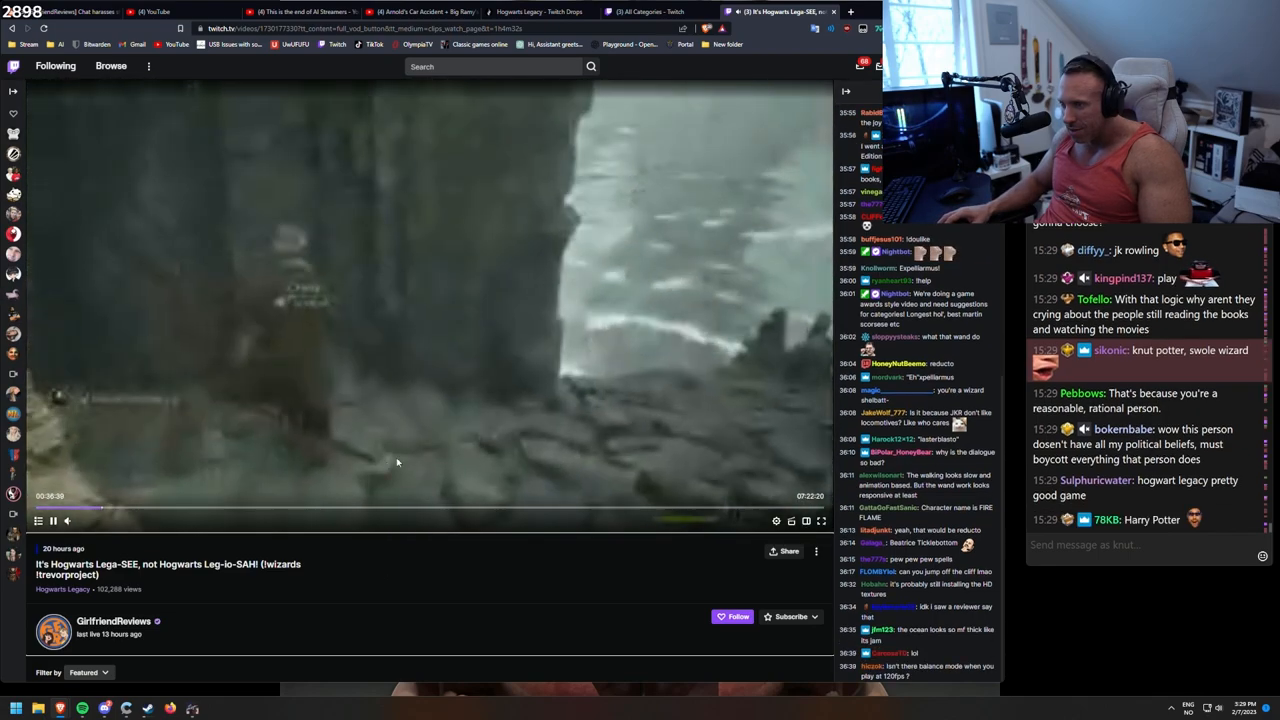
Step: Raise the VOD's video quality to a higher resolution from the player settings
{"action": "left_click", "coordinate": [776, 520]}
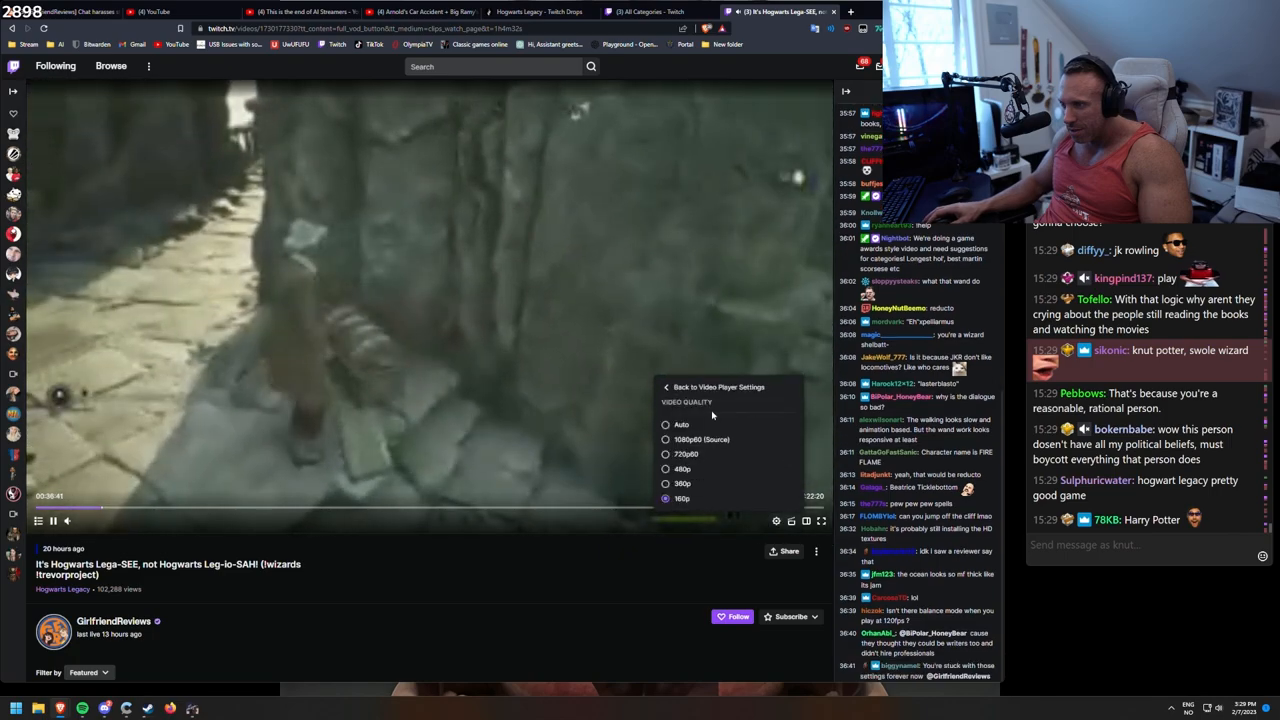
{"action": "left_click", "coordinate": [700, 440]}
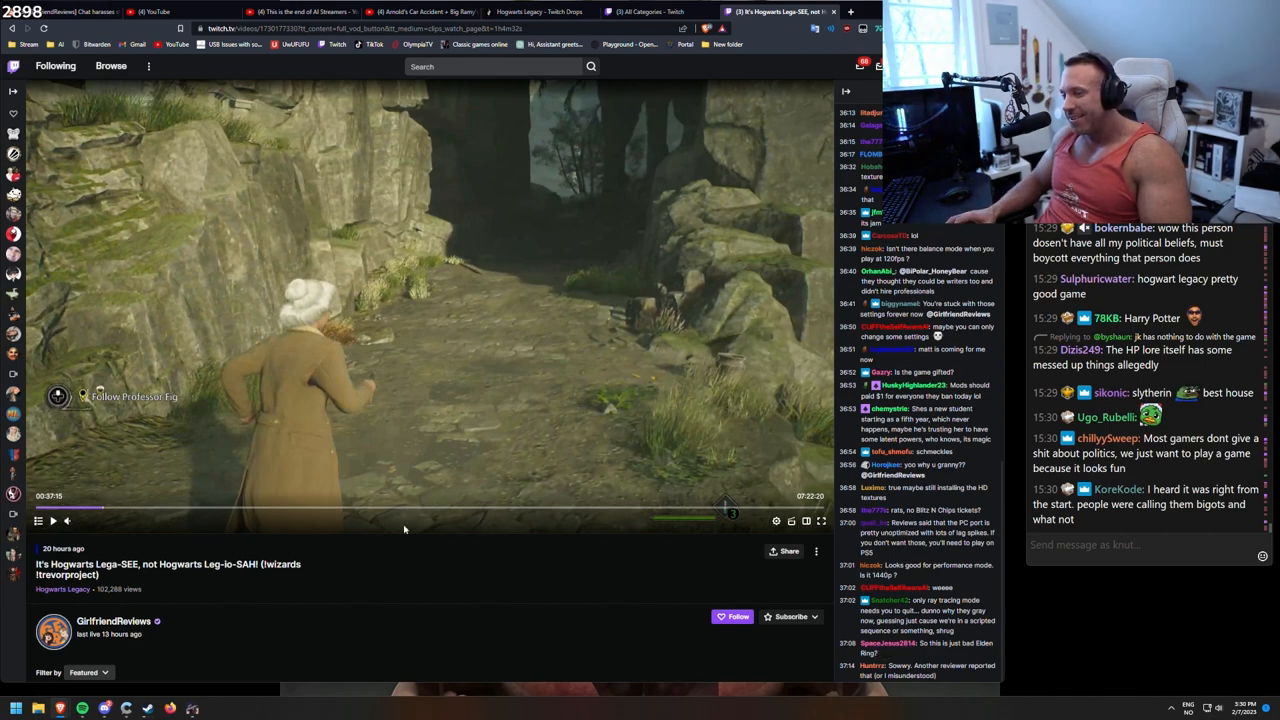
Step: Seek the VOD ahead to the combat scene where Professor Fig casts Accio
{"action": "left_click", "coordinate": [52, 520]}
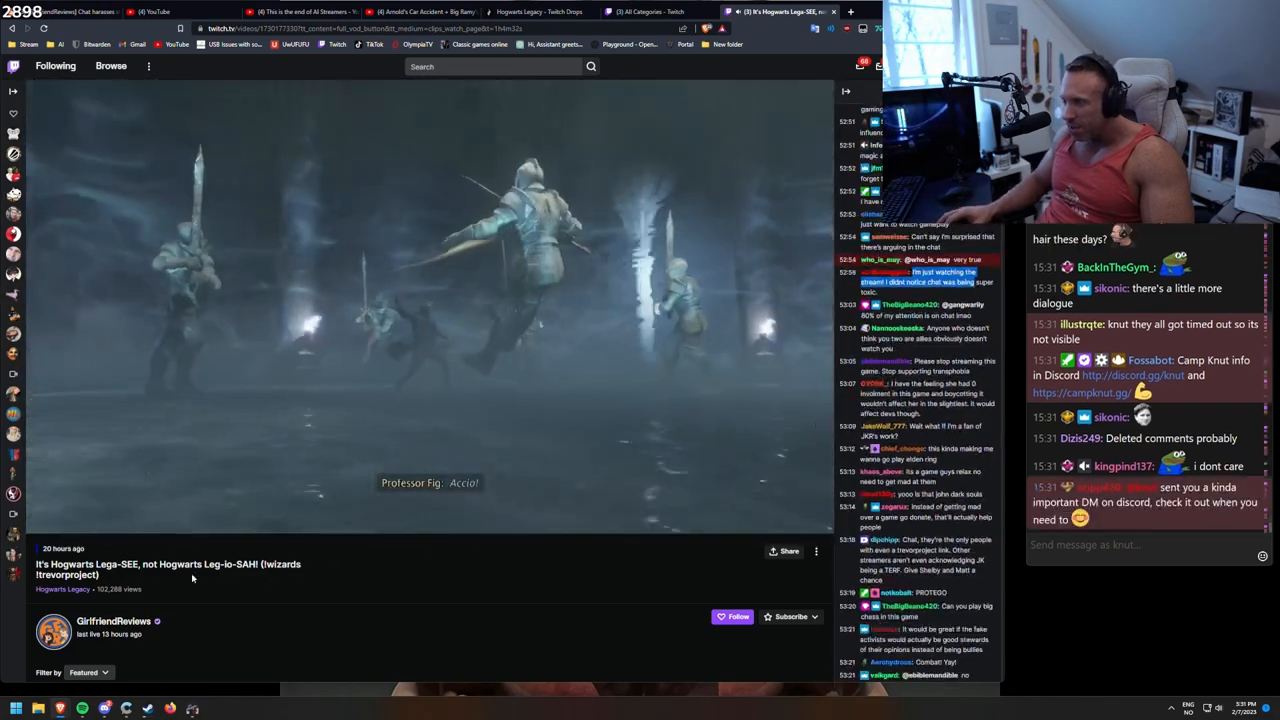
Step: Pause the VOD on Professor Fig casting Descendo as the chat replay scrolls on
{"action": "left_click", "coordinate": [430, 300]}
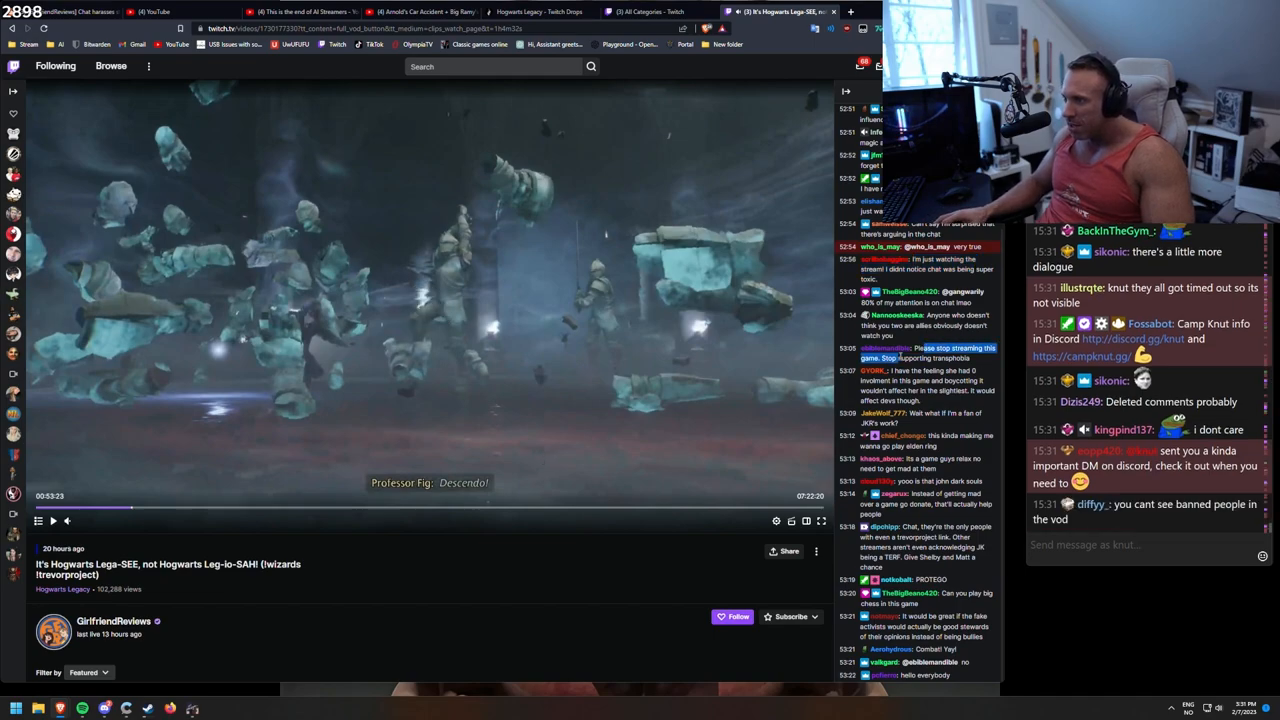
{"action": "scroll", "scroll_direction": "down", "scroll_amount": 3}
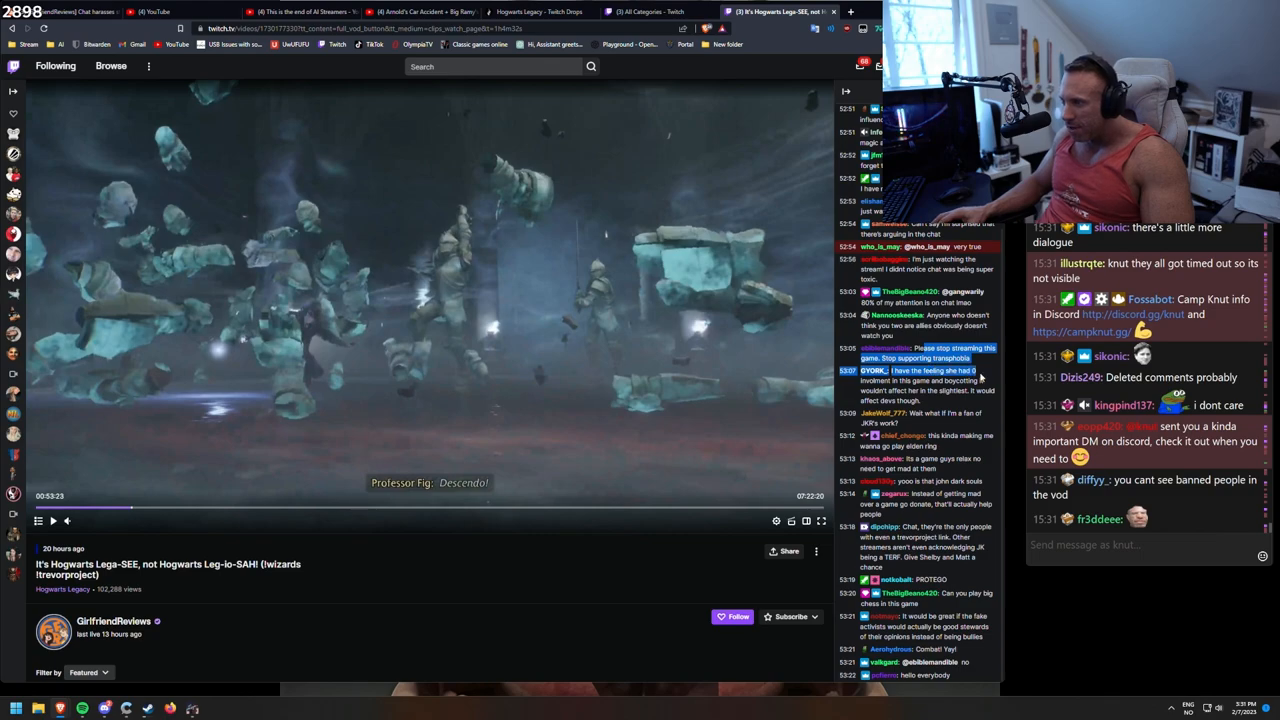
{"action": "scroll", "scroll_direction": "down", "scroll_amount": 3}
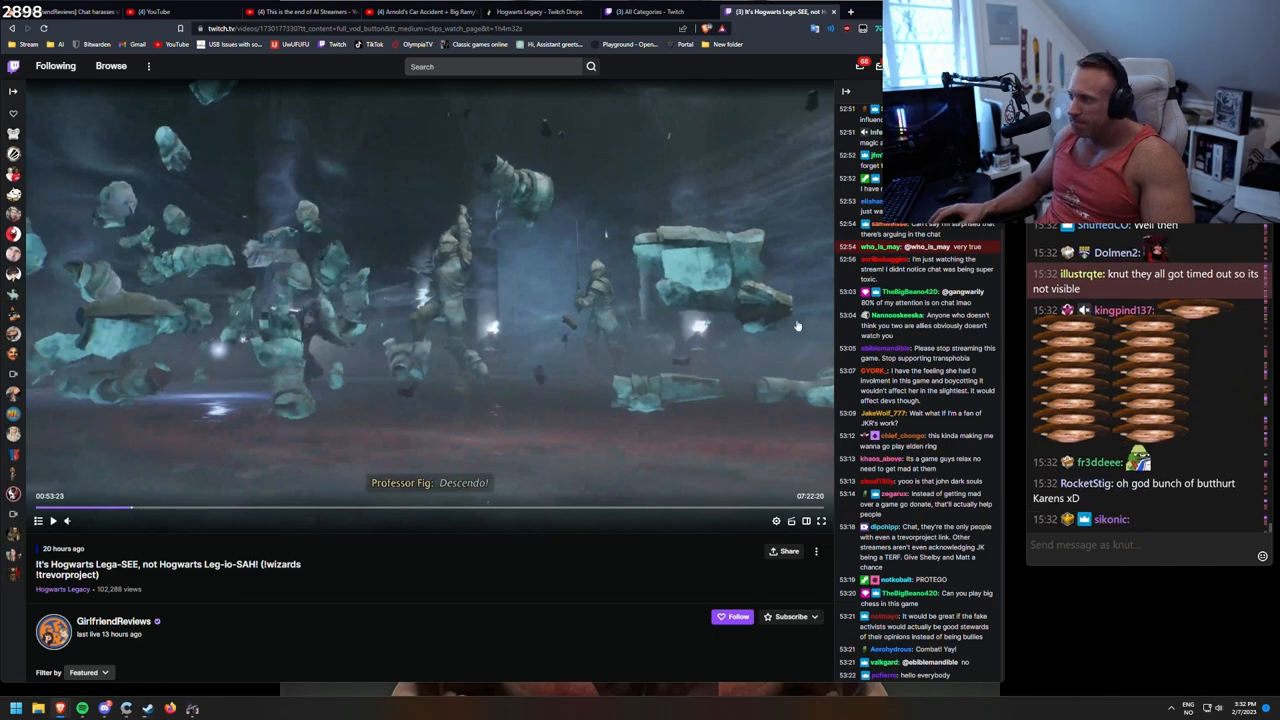
Step: View the Twitch Browse and Hogwarts Legacy Drops pages, then start a blank new tab
{"action": "left_click", "coordinate": [112, 64]}
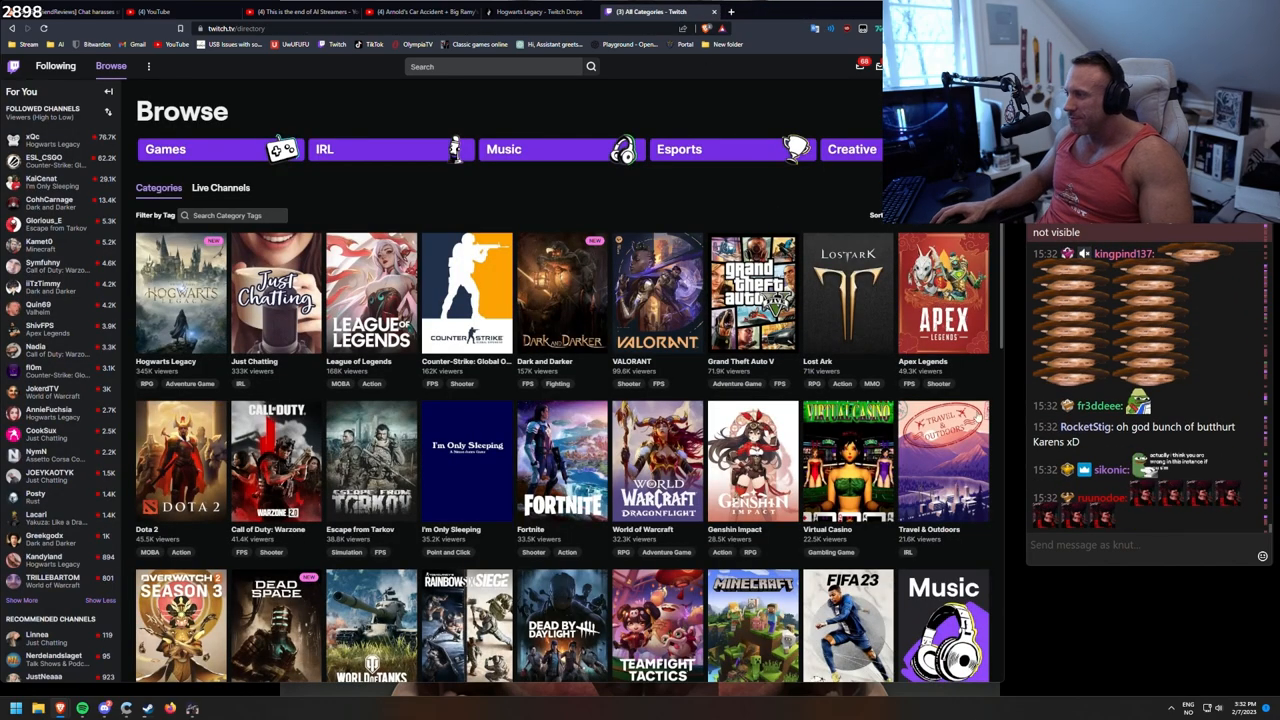
{"action": "left_click", "coordinate": [540, 12]}
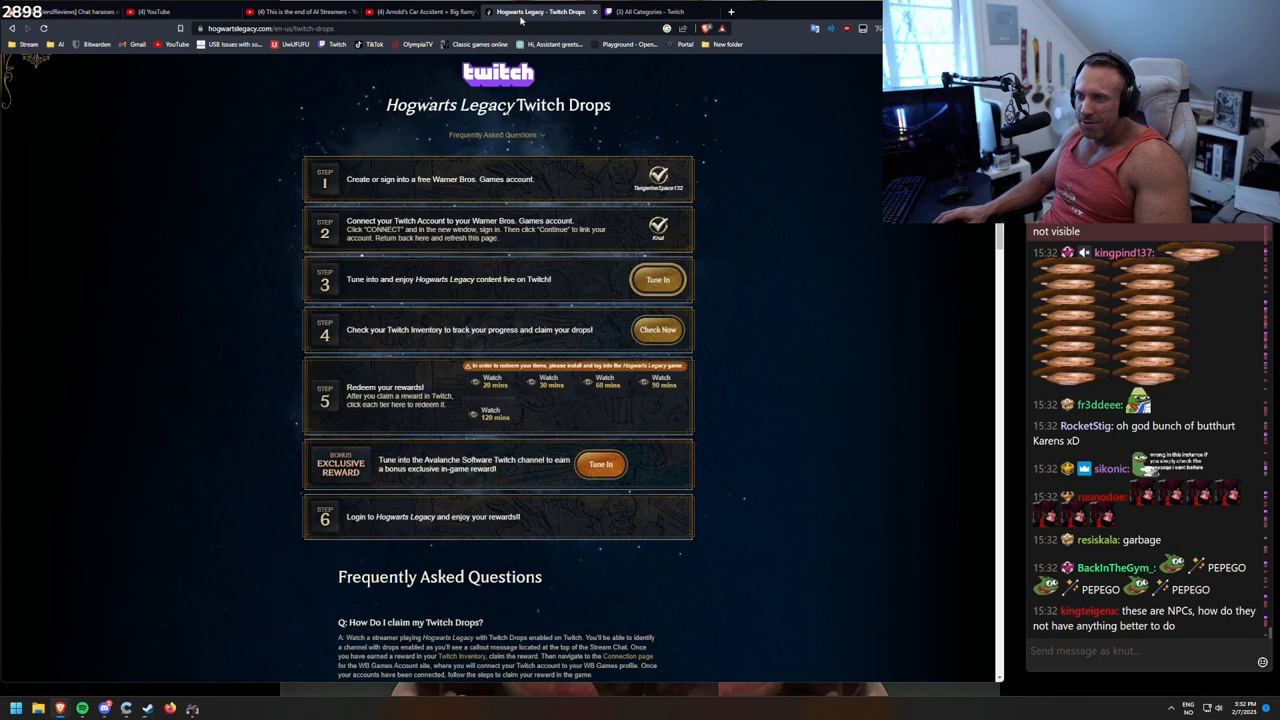
{"action": "left_click", "coordinate": [420, 12]}
{"action": "type", "text": "when can i"}
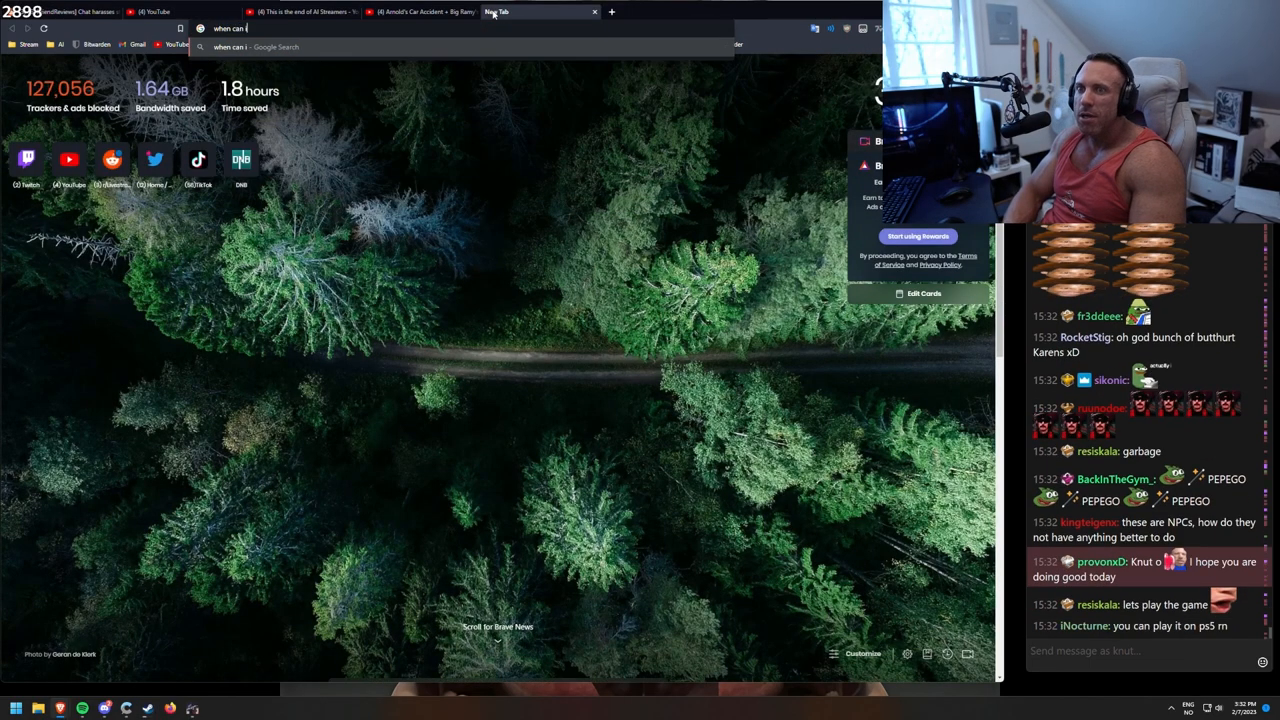
Step: Search Google for 'when can i play hogwarts legacy', finding February 7, 2023 early access, then switch to r/LivestreamFail
{"action": "type", "text": "play go"}
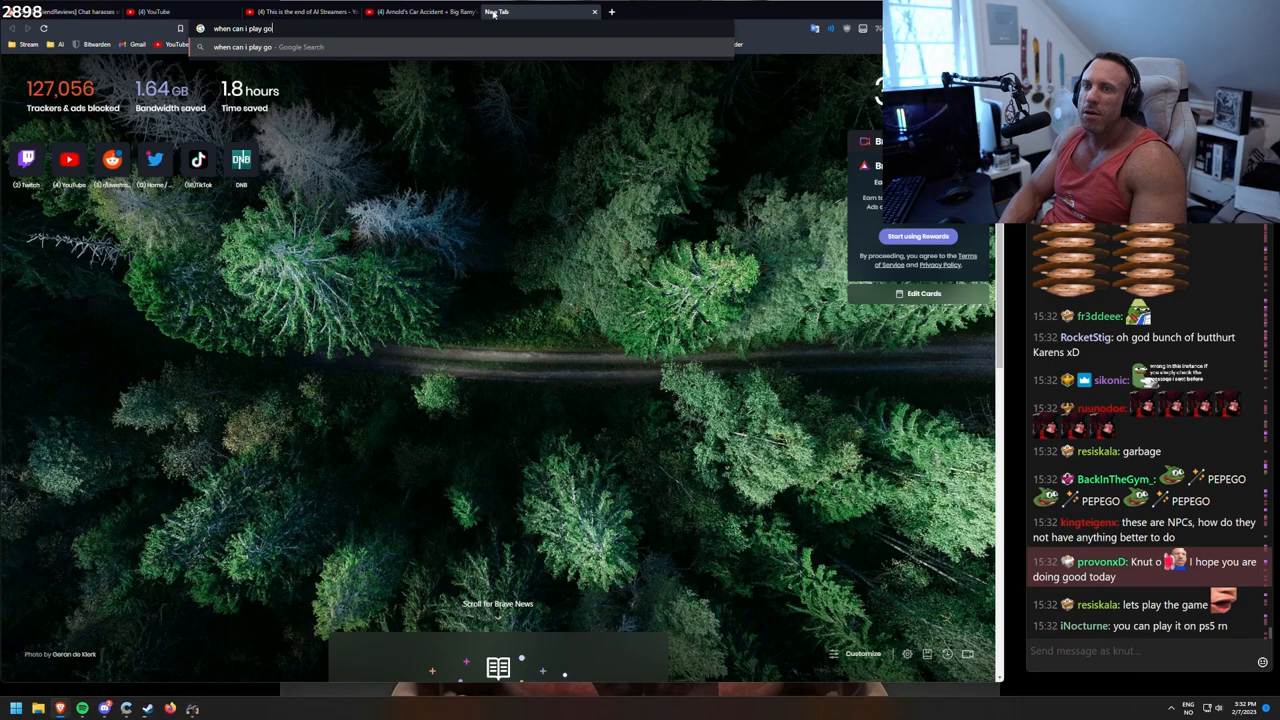
{"action": "type", "text": "hogwoth"}
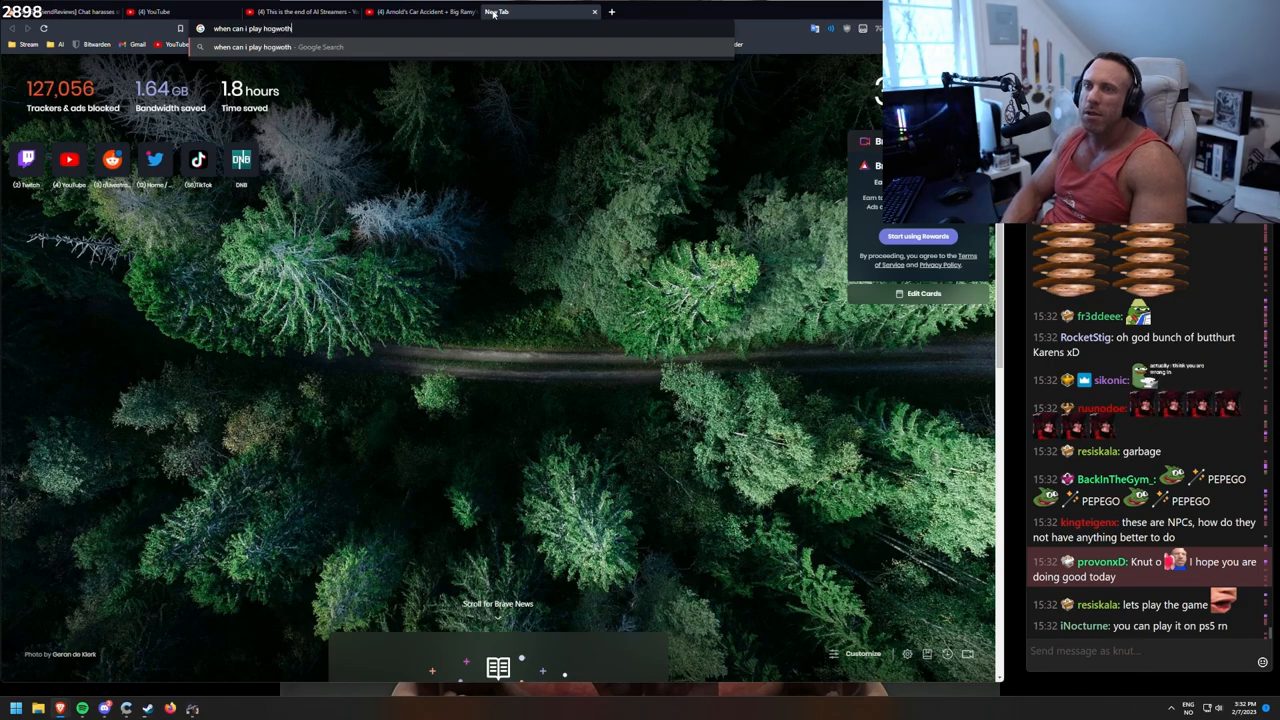
{"action": "type", "text": "legacy"}
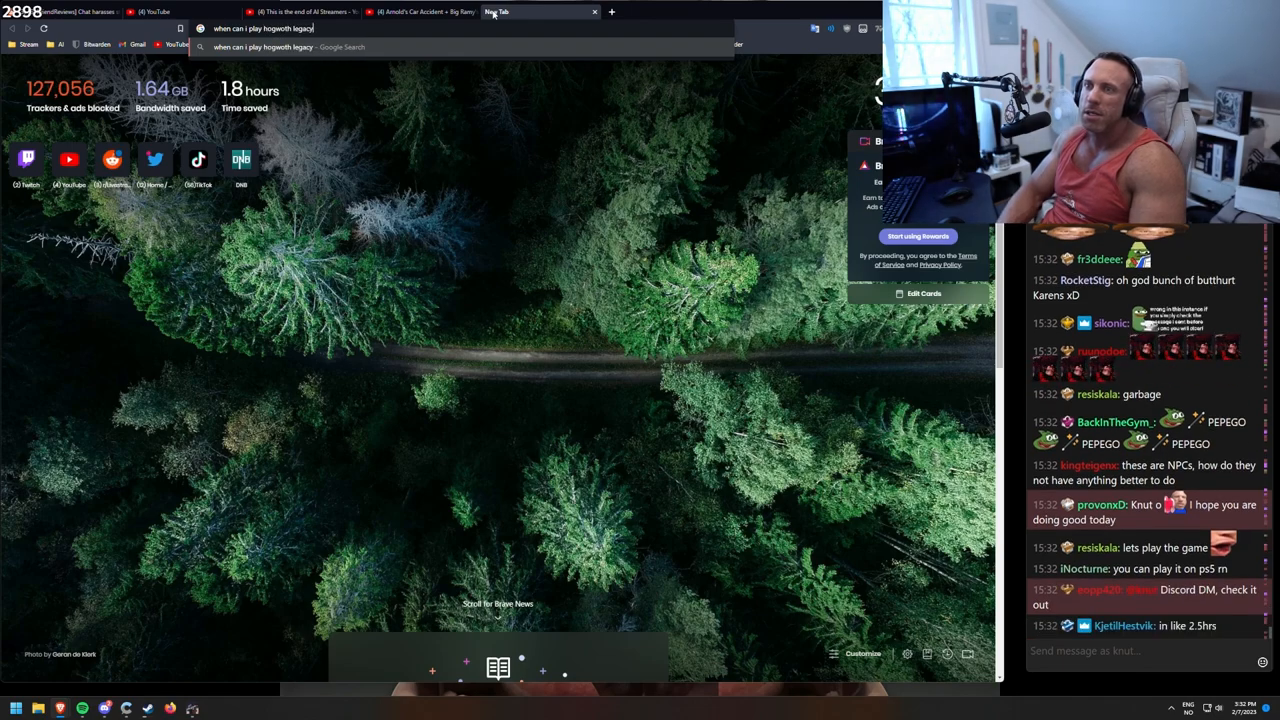
{"action": "key", "text": "Return"}
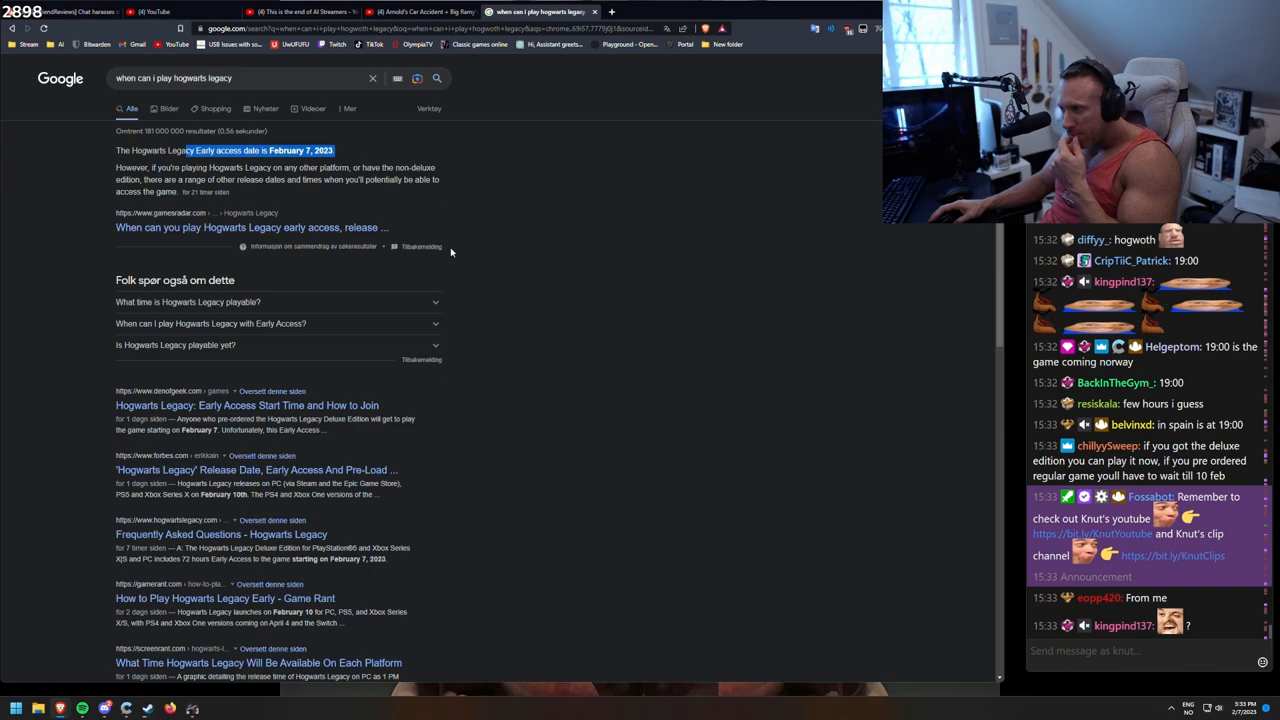
{"action": "left_click", "coordinate": [56, 12]}
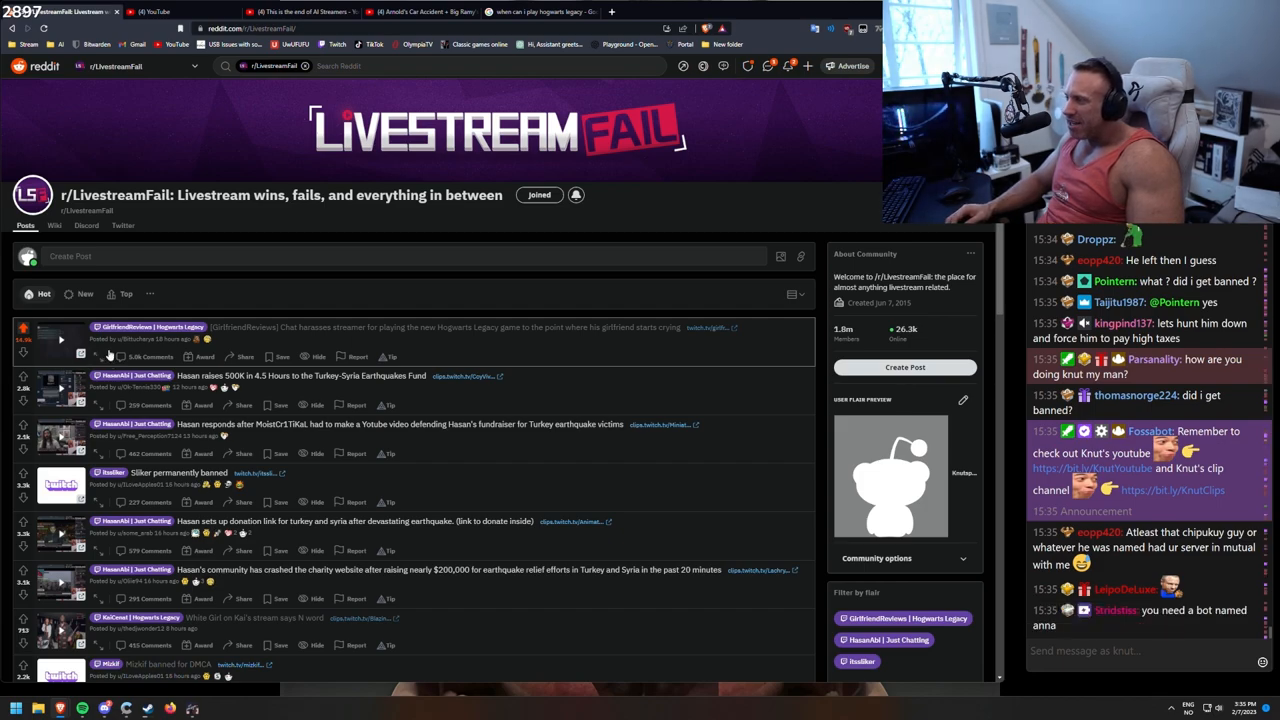
{"action": "scroll", "scroll_direction": "down", "scroll_amount": 3}
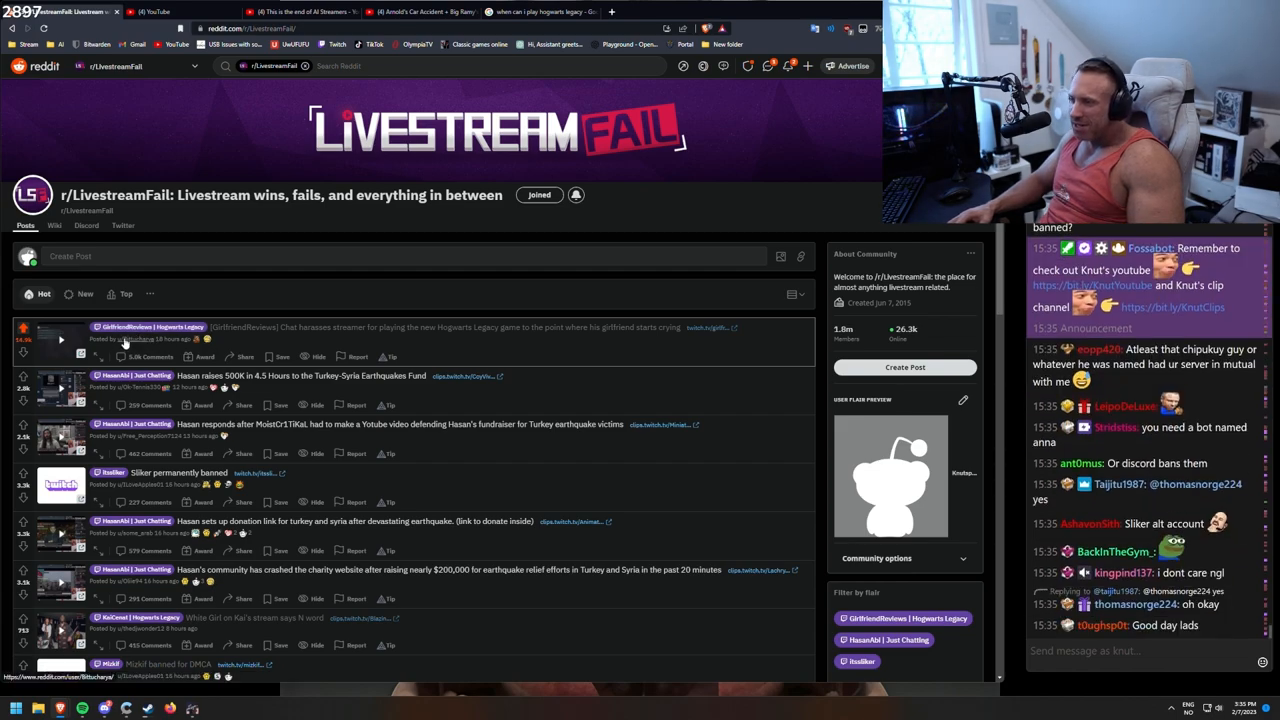
{"action": "mouse_move", "coordinate": [130, 340]}
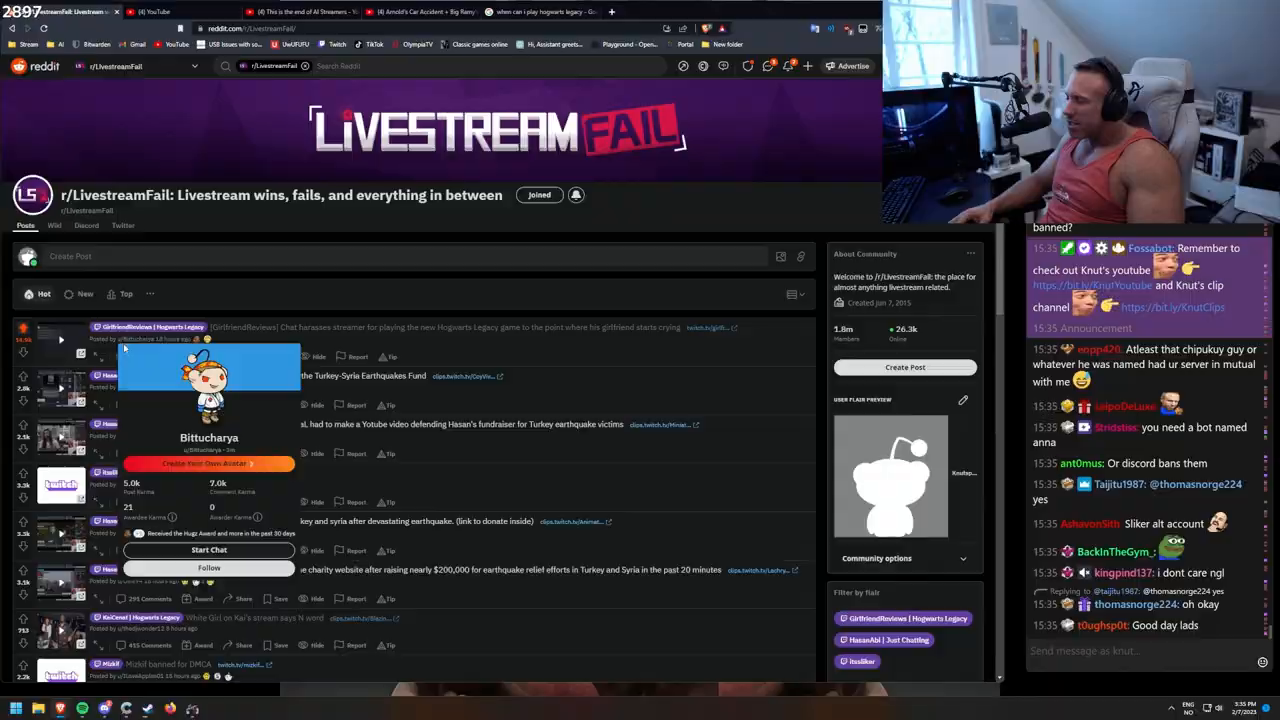